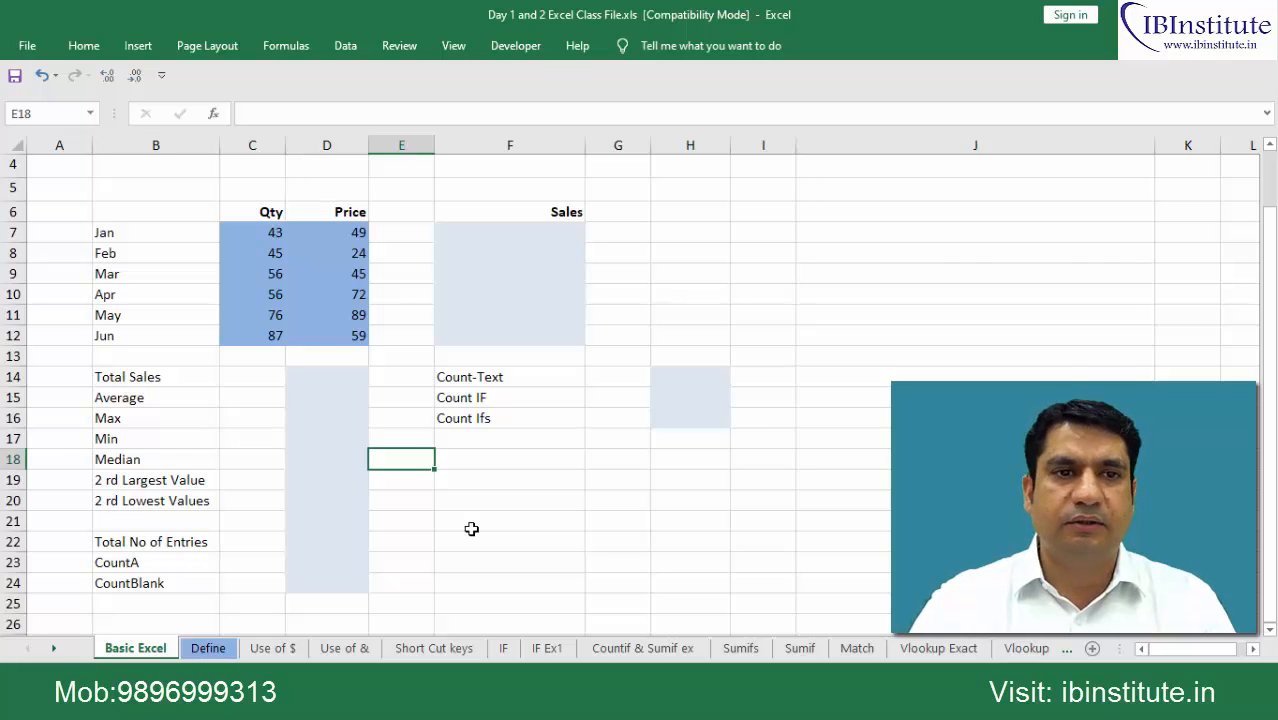
# Step: Review the Qty and Price values for Jan to Jun and select the Jan Sales cell
pyautogui.click(156, 376)
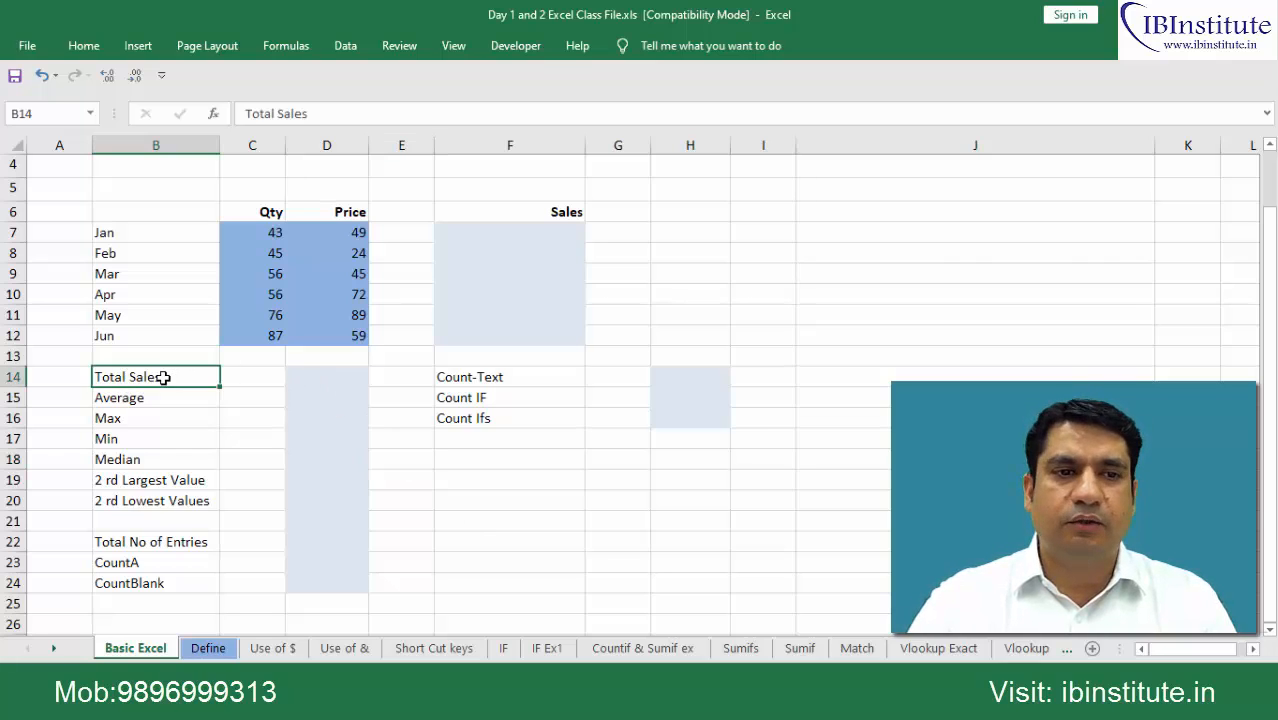
pyautogui.moveTo(156, 376); pyautogui.dragTo(156, 438)
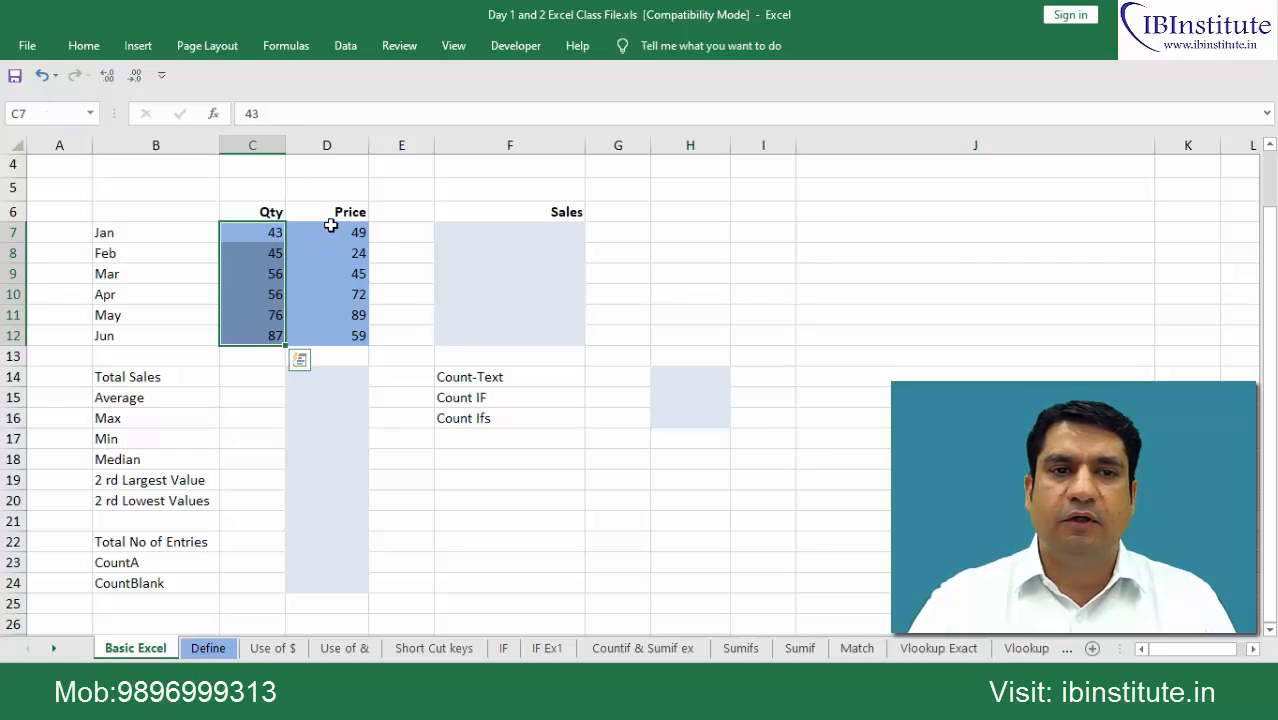
pyautogui.click(326, 232)
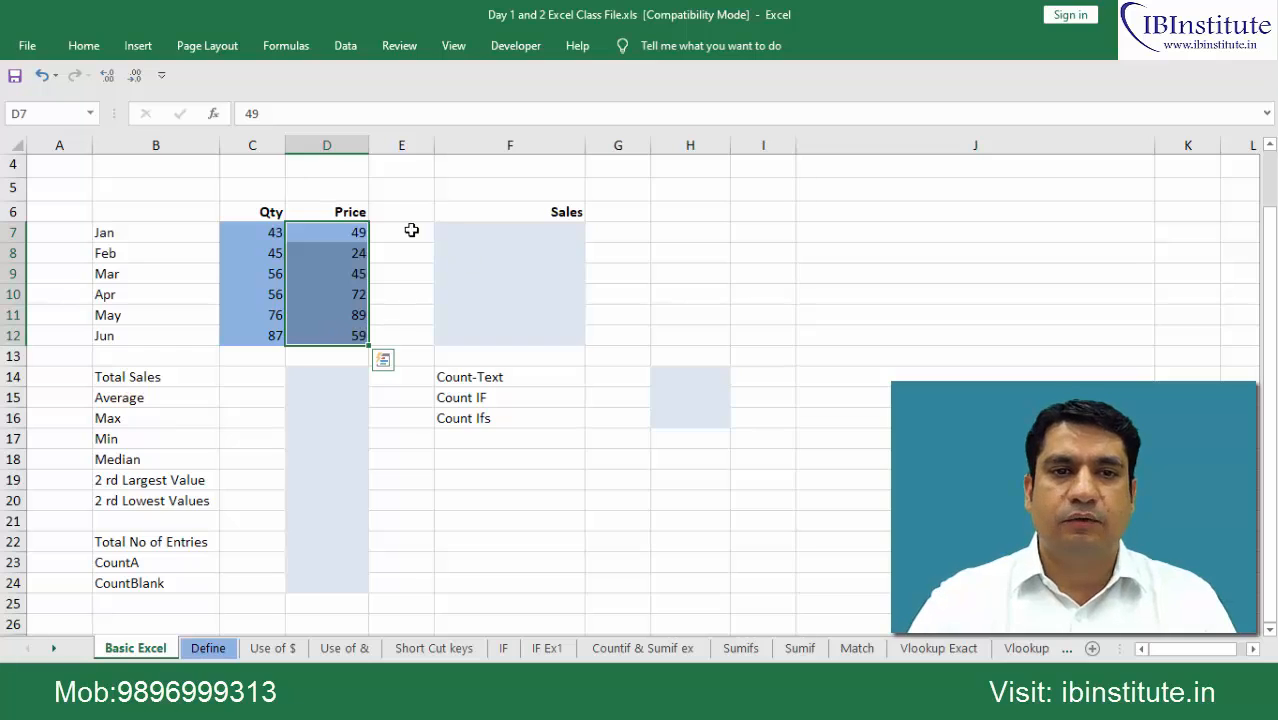
pyautogui.click(510, 232)
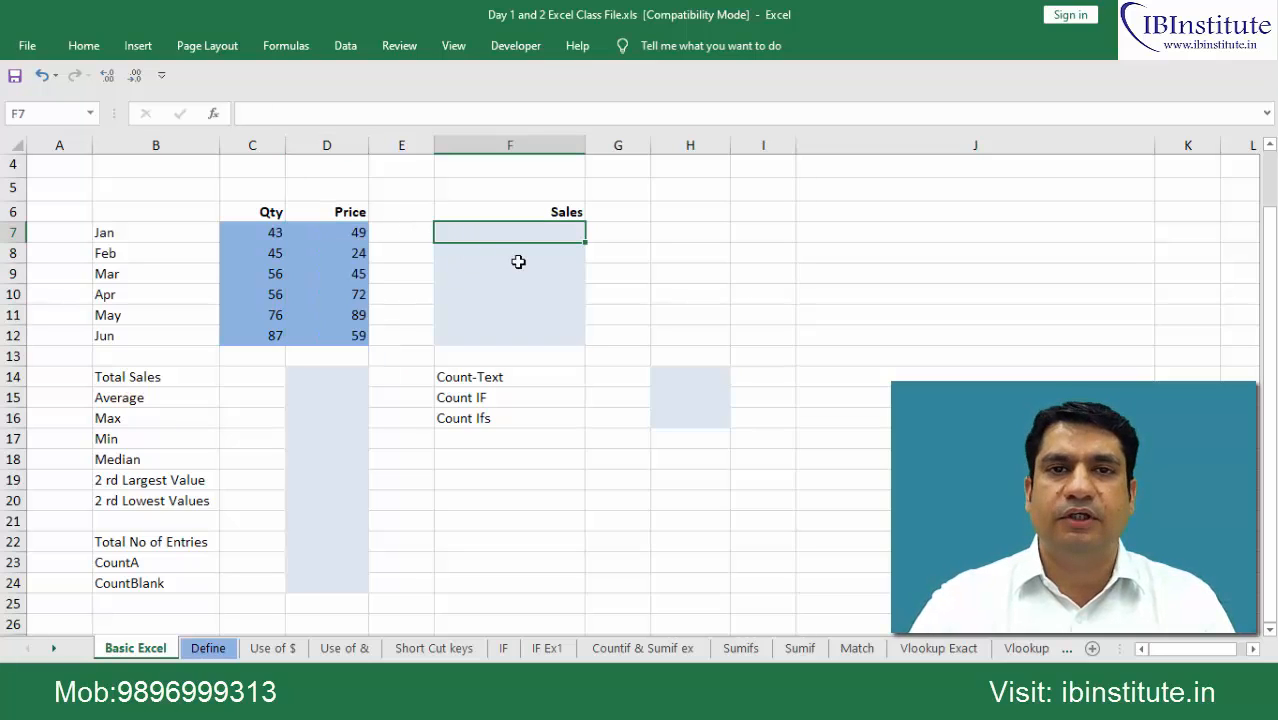
# Step: Enter a Qty times Price formula in the Jan Sales cell, giving 2,107
pyautogui.write('=')
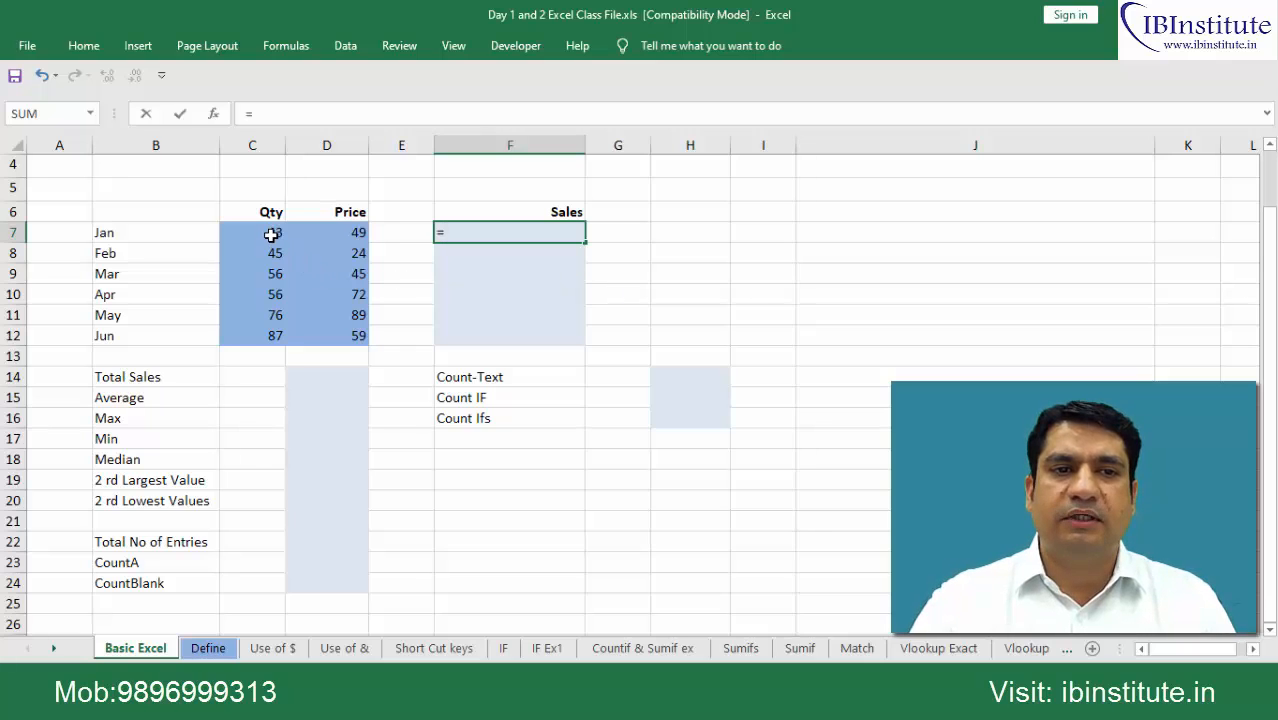
pyautogui.click(252, 232)
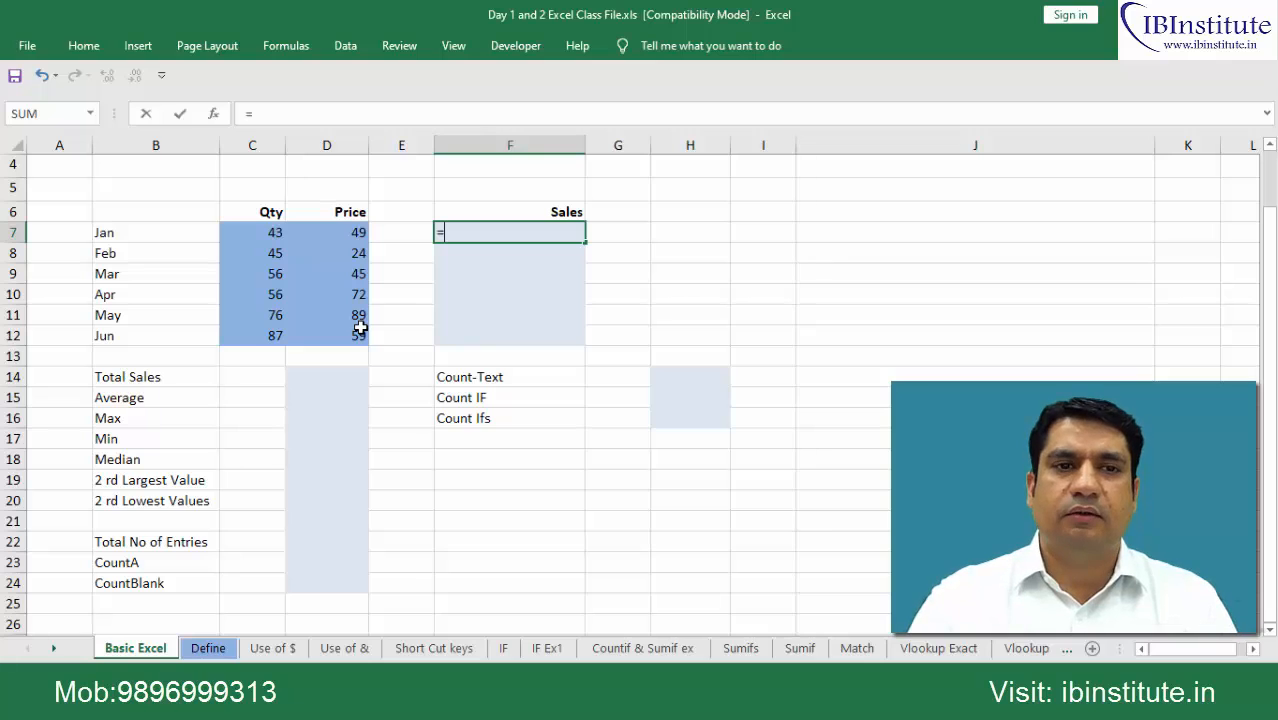
pyautogui.click(252, 232)
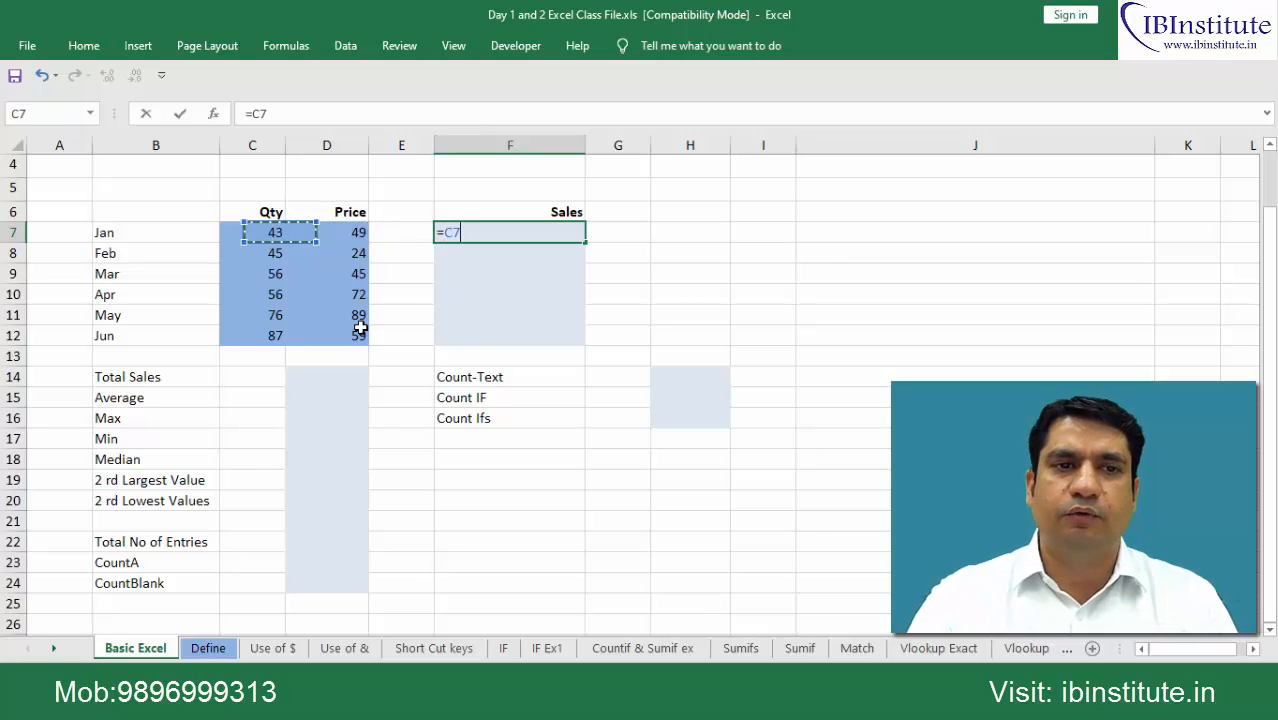
pyautogui.write('*')
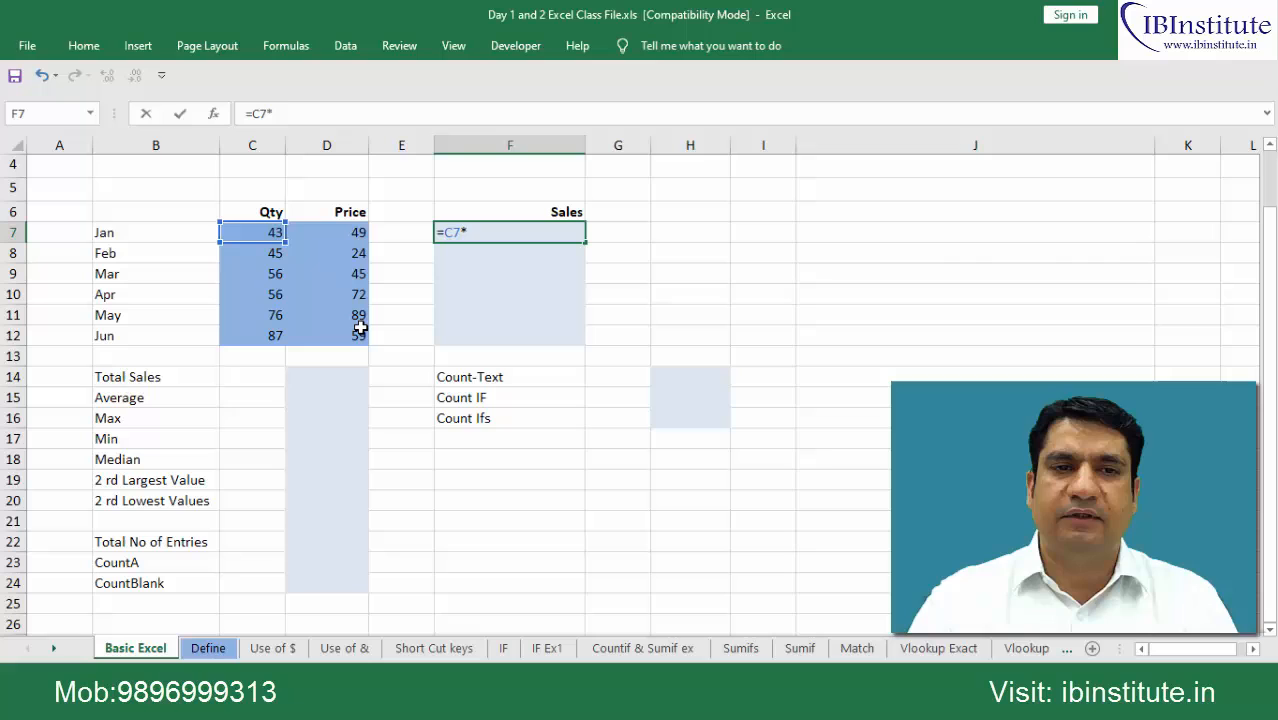
pyautogui.click(326, 232)
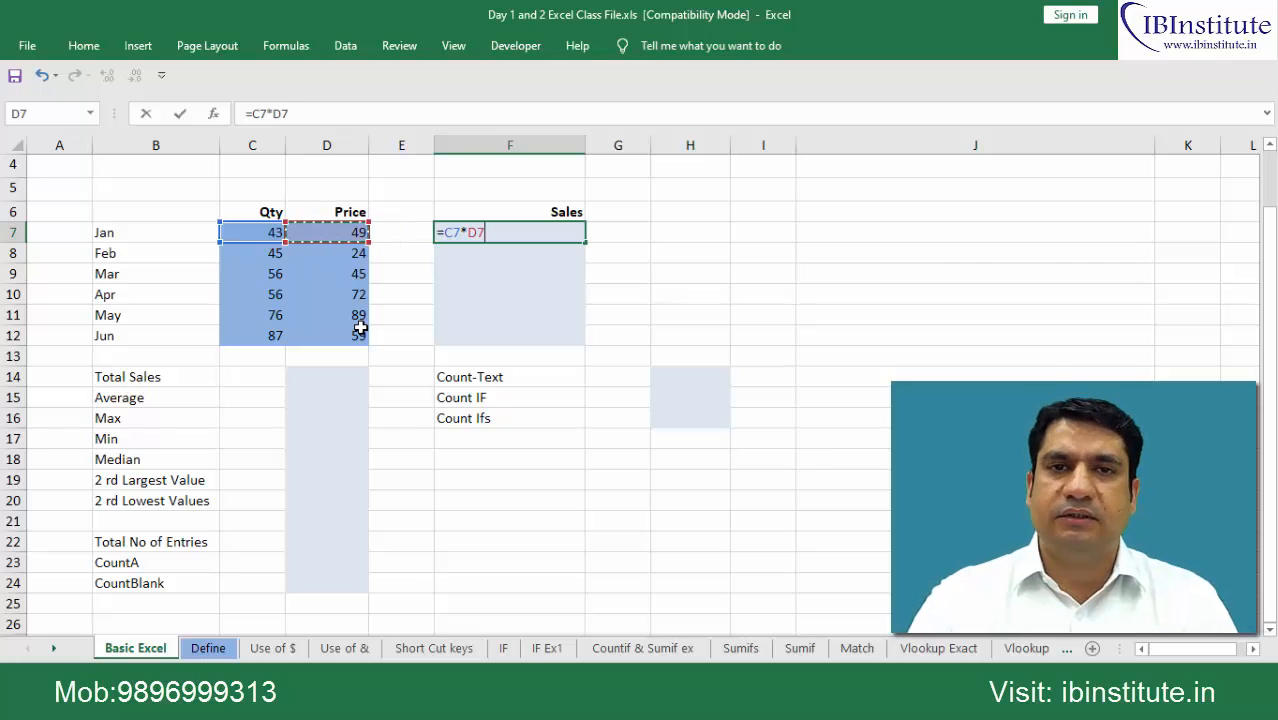
pyautogui.moveTo(448, 276)
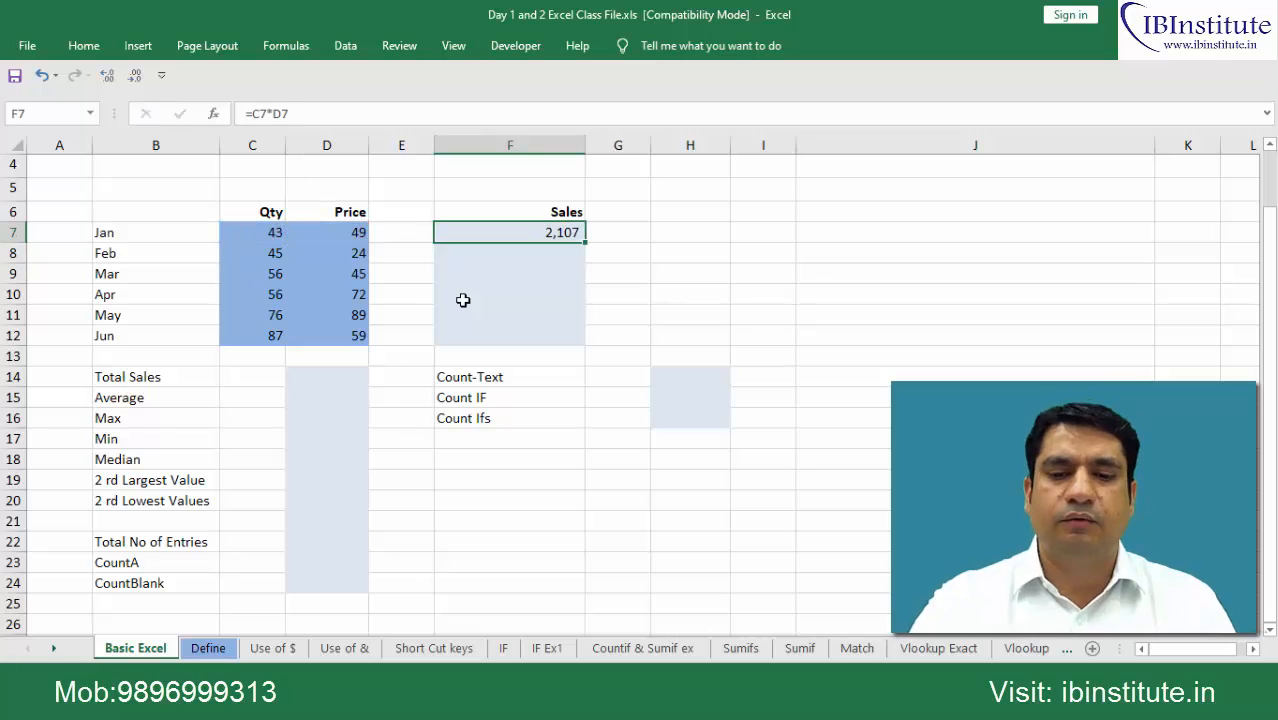
pyautogui.click(252, 232)
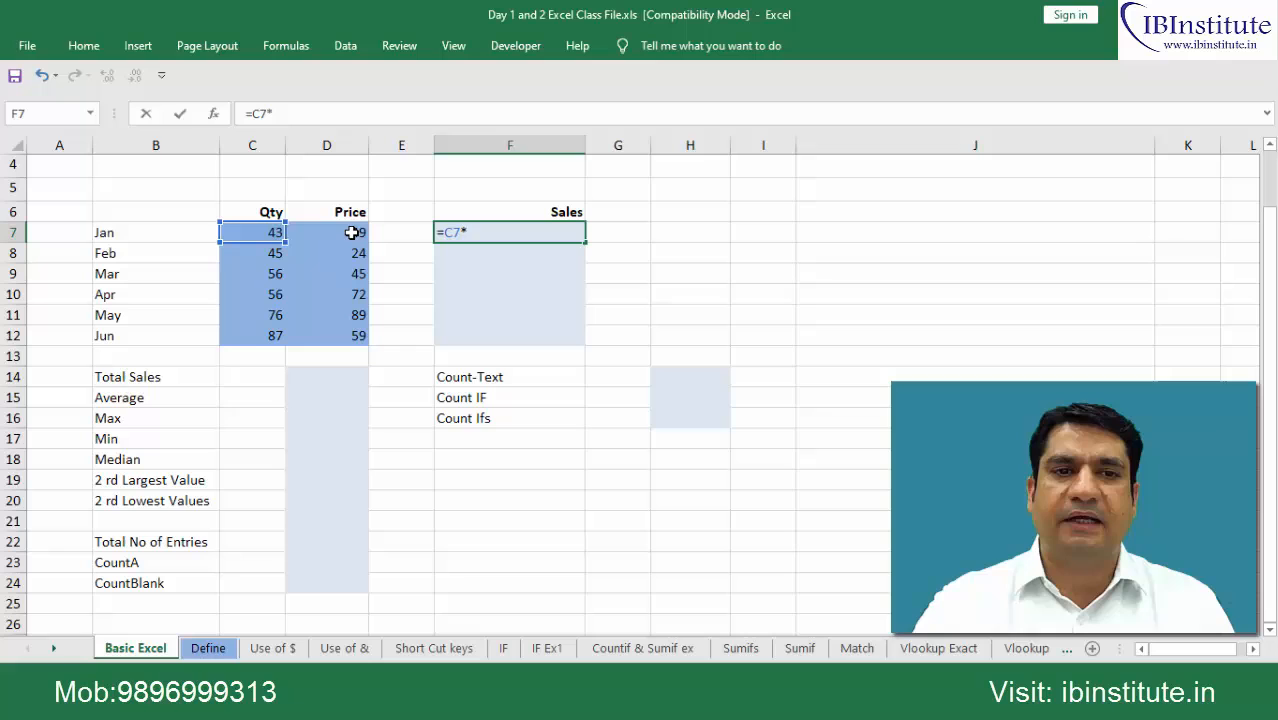
pyautogui.click(326, 232)
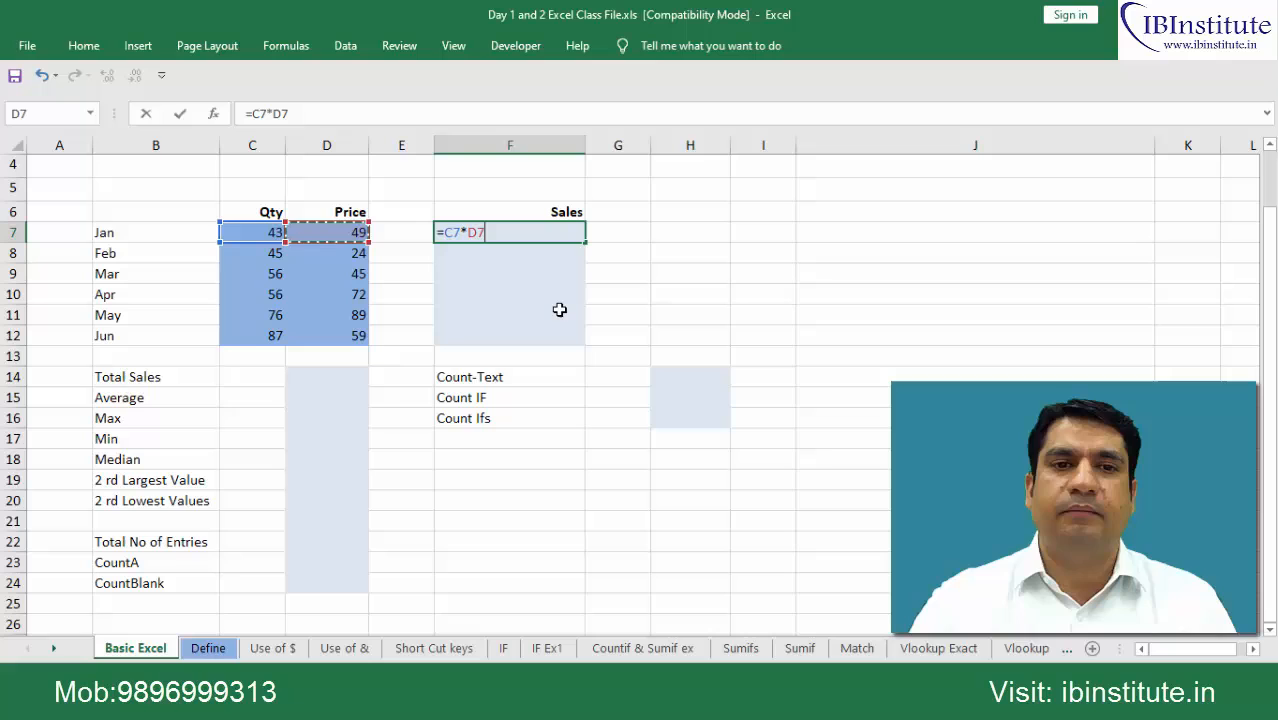
pyautogui.press('enter')
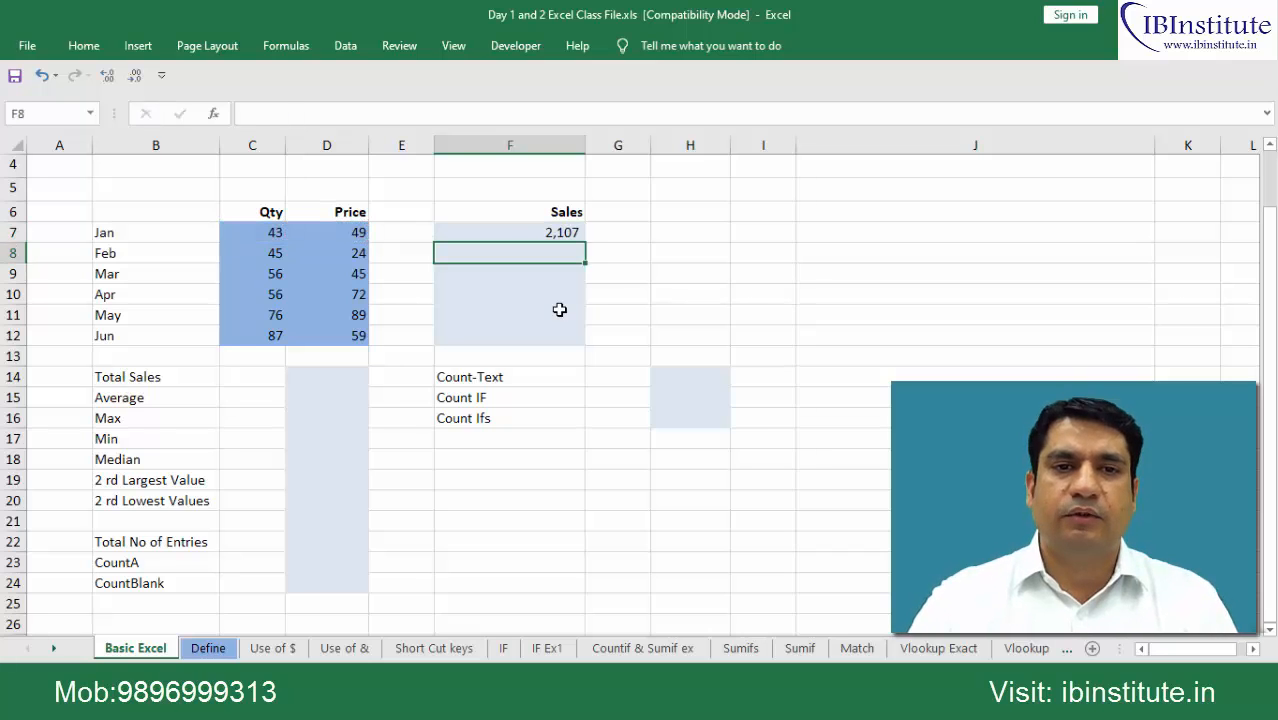
# Step: Re-enter the Qty times Price references for Jan Sales and move to the Feb Sales cell
pyautogui.click(510, 232)
pyautogui.write('=C7')
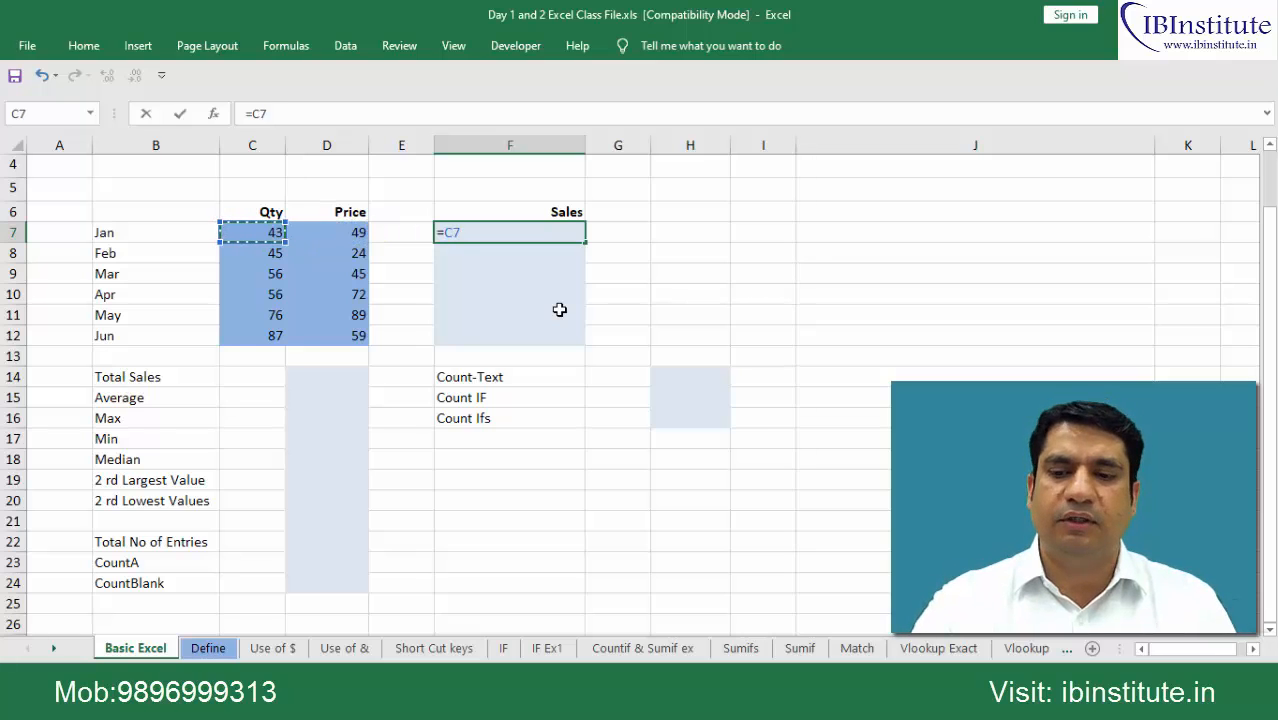
pyautogui.write('*')
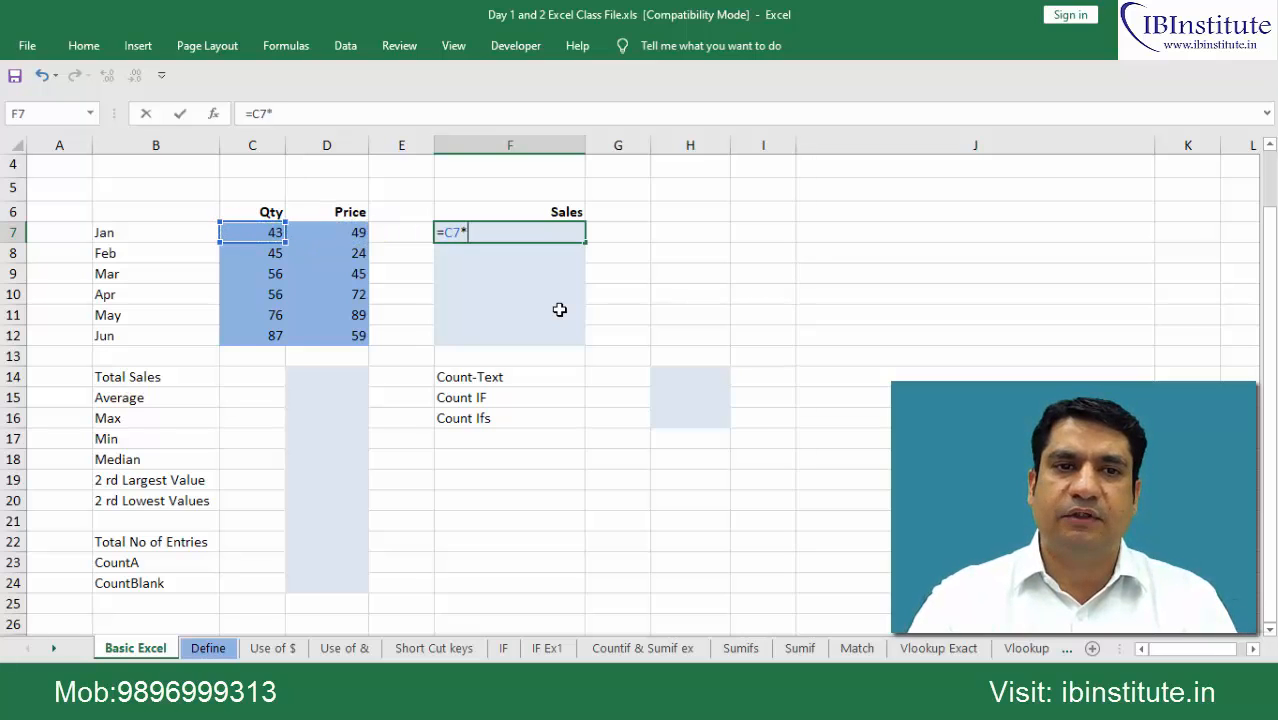
pyautogui.click(326, 232)
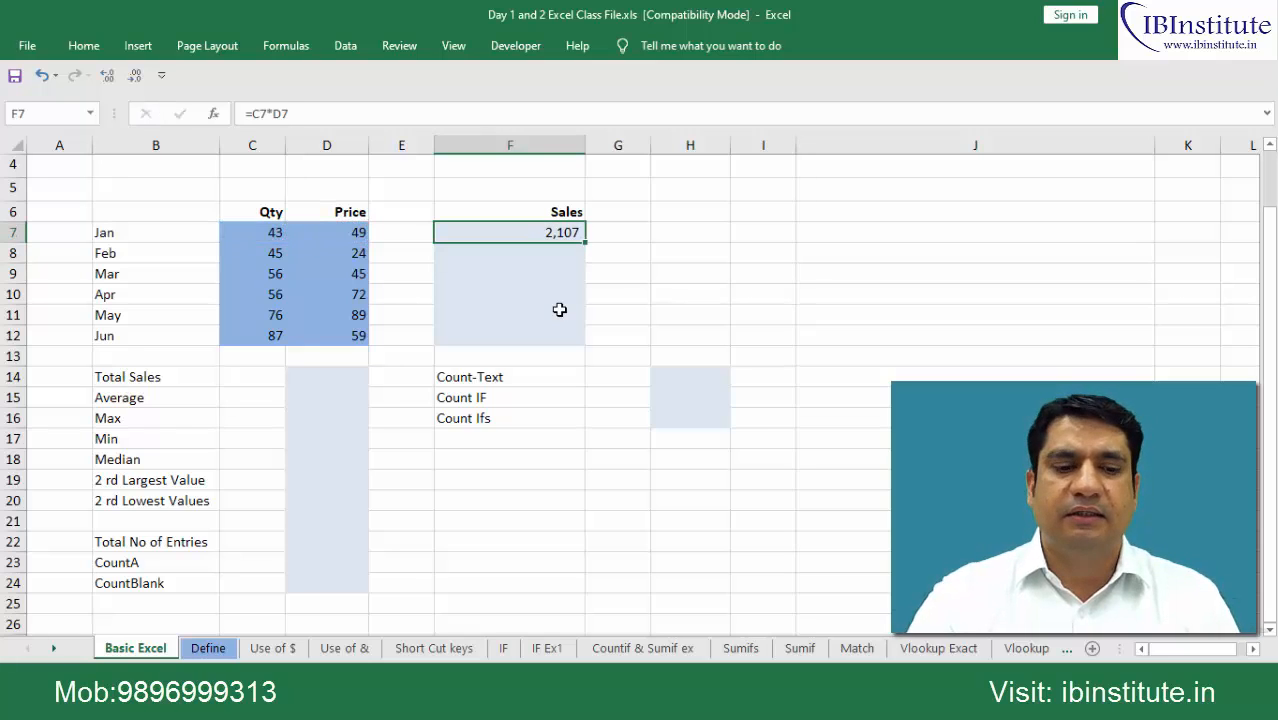
pyautogui.click(510, 252)
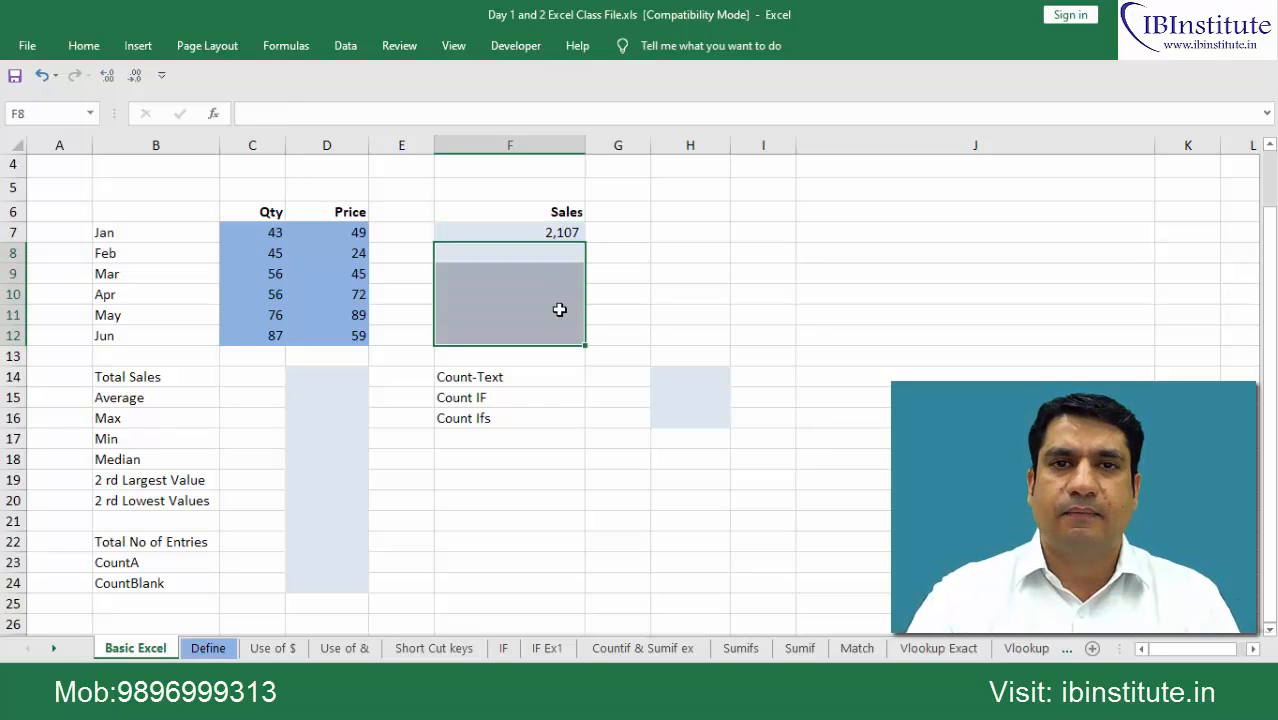
# Step: Fill the Sales formula down from Jan through Jun, showing 1,080 to 5,133 for Feb–Jun
pyautogui.click(510, 232)
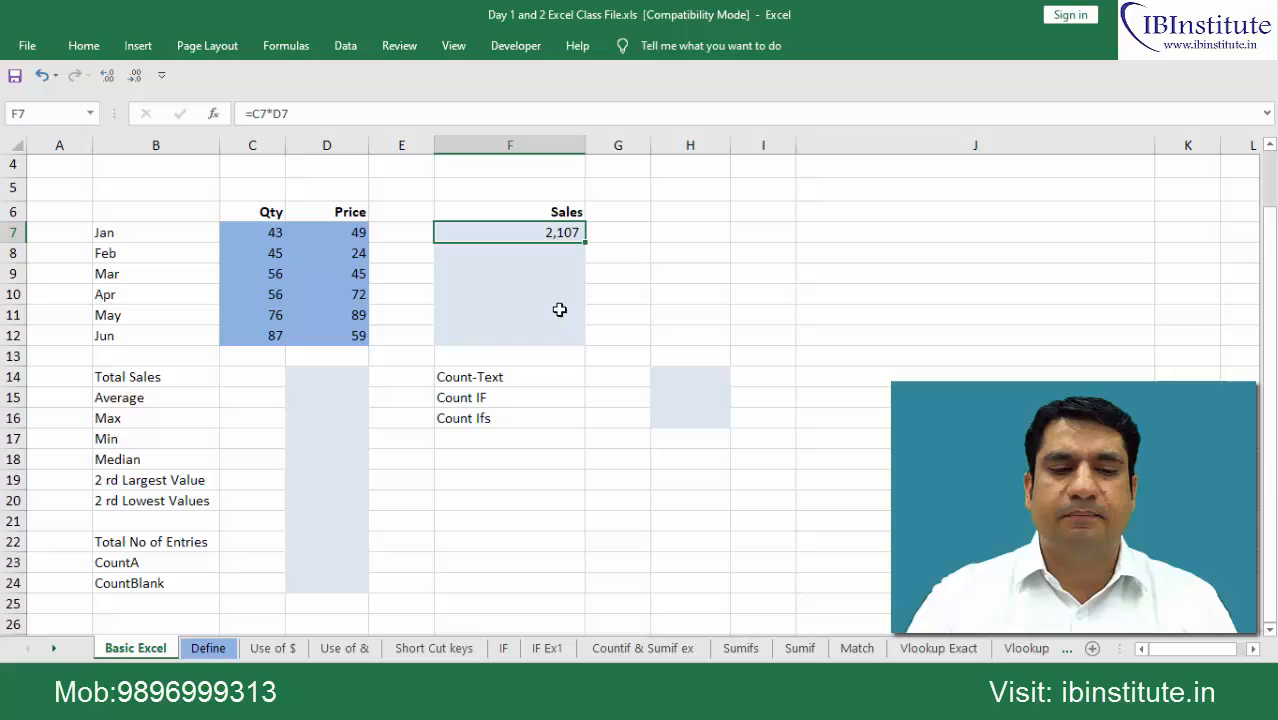
pyautogui.moveTo(510, 232); pyautogui.dragTo(510, 336)
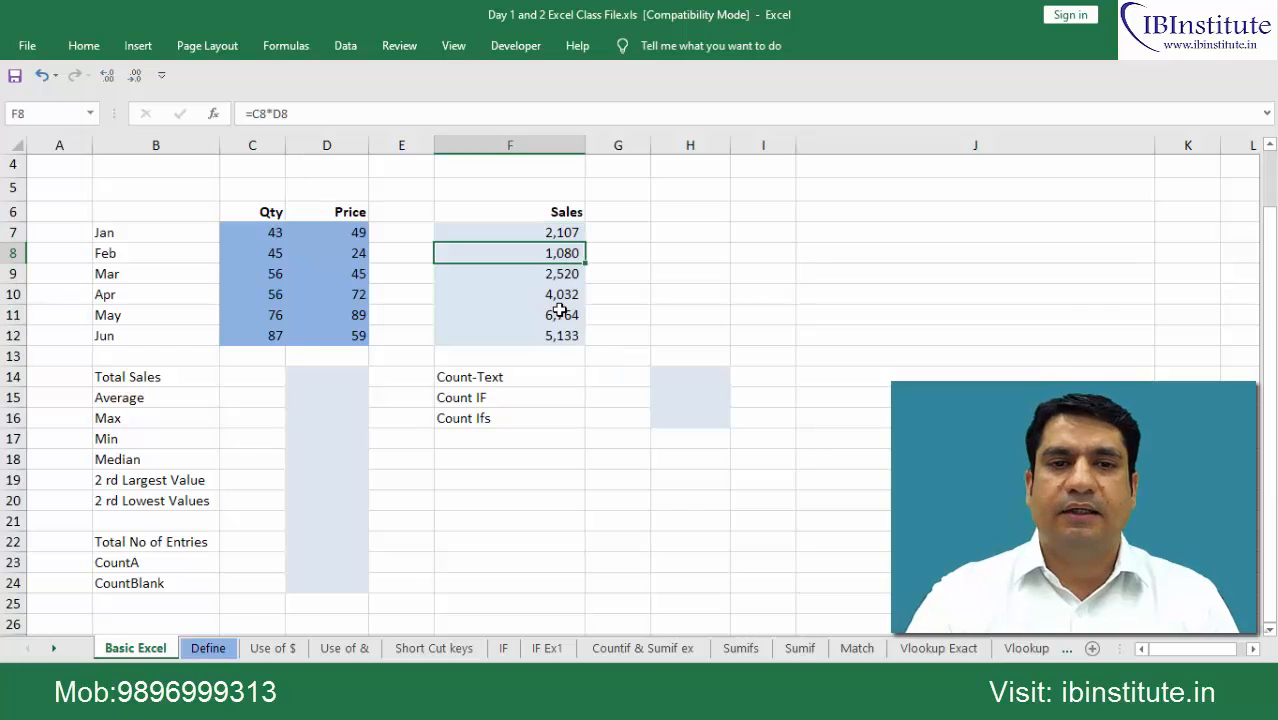
pyautogui.click(326, 376)
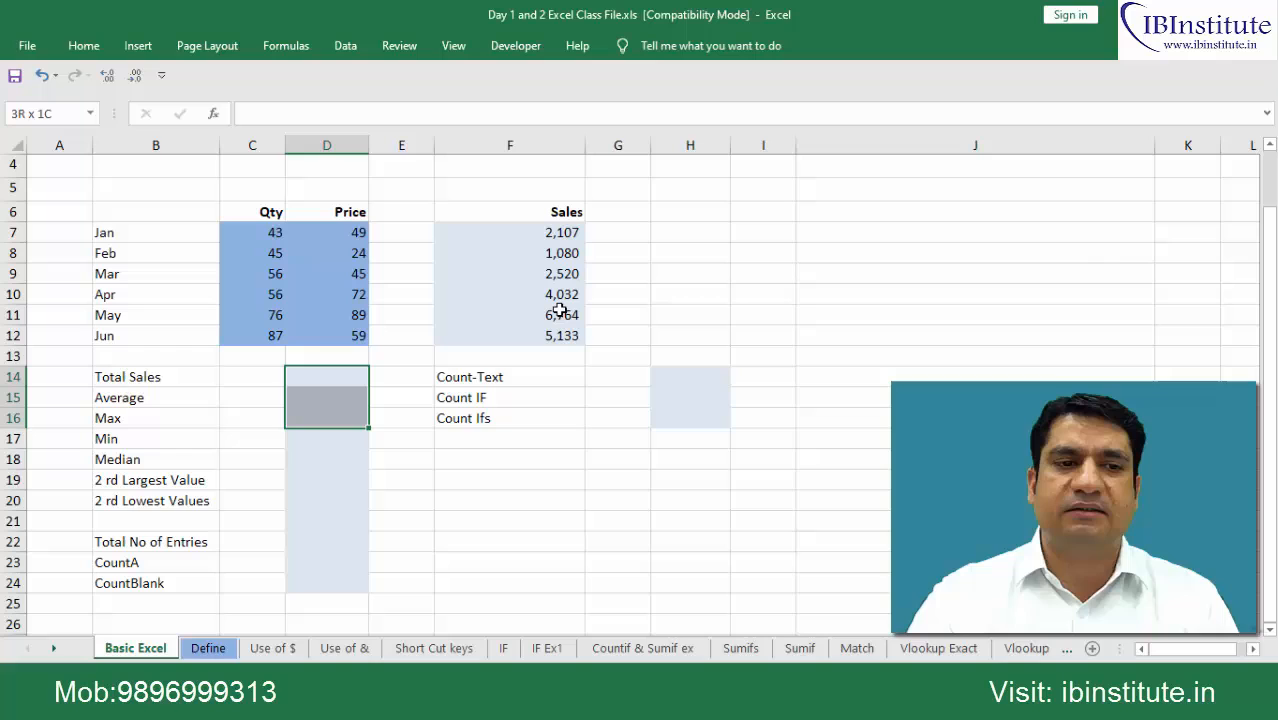
# Step: Enter a SUM formula over the six monthly Sales values for Total Sales, giving 21,636
pyautogui.click(326, 376)
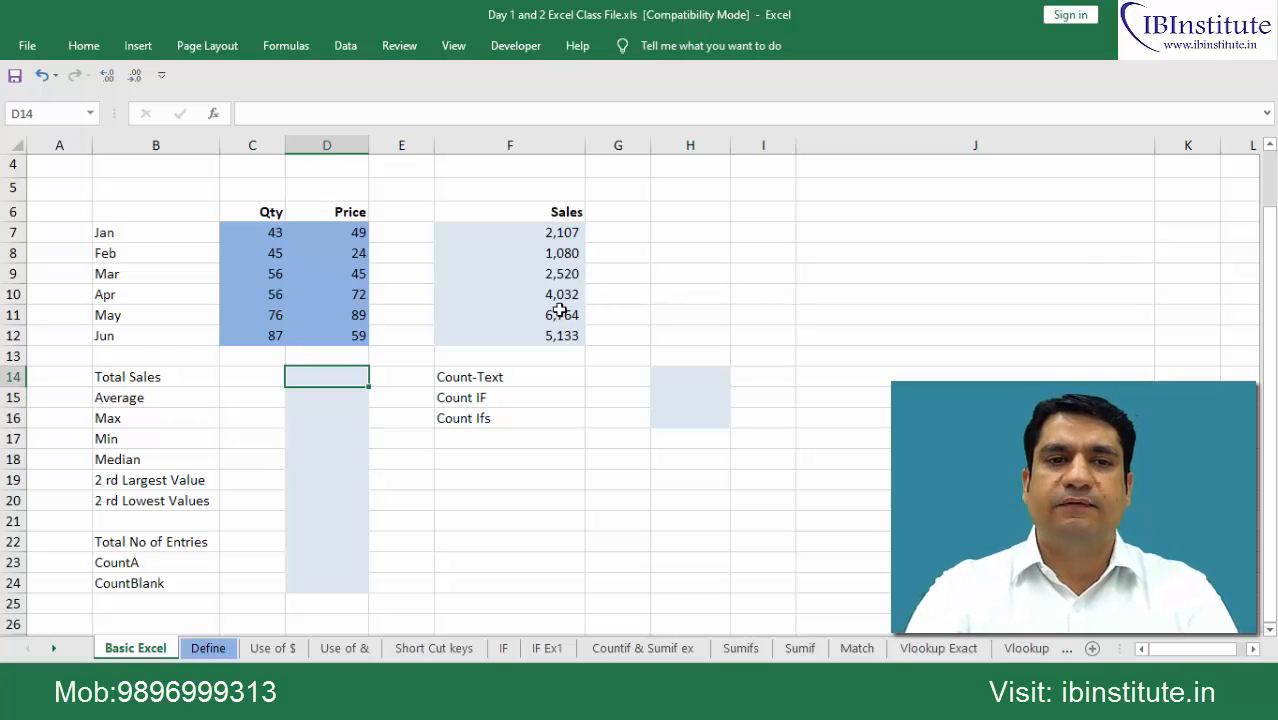
pyautogui.write('=')
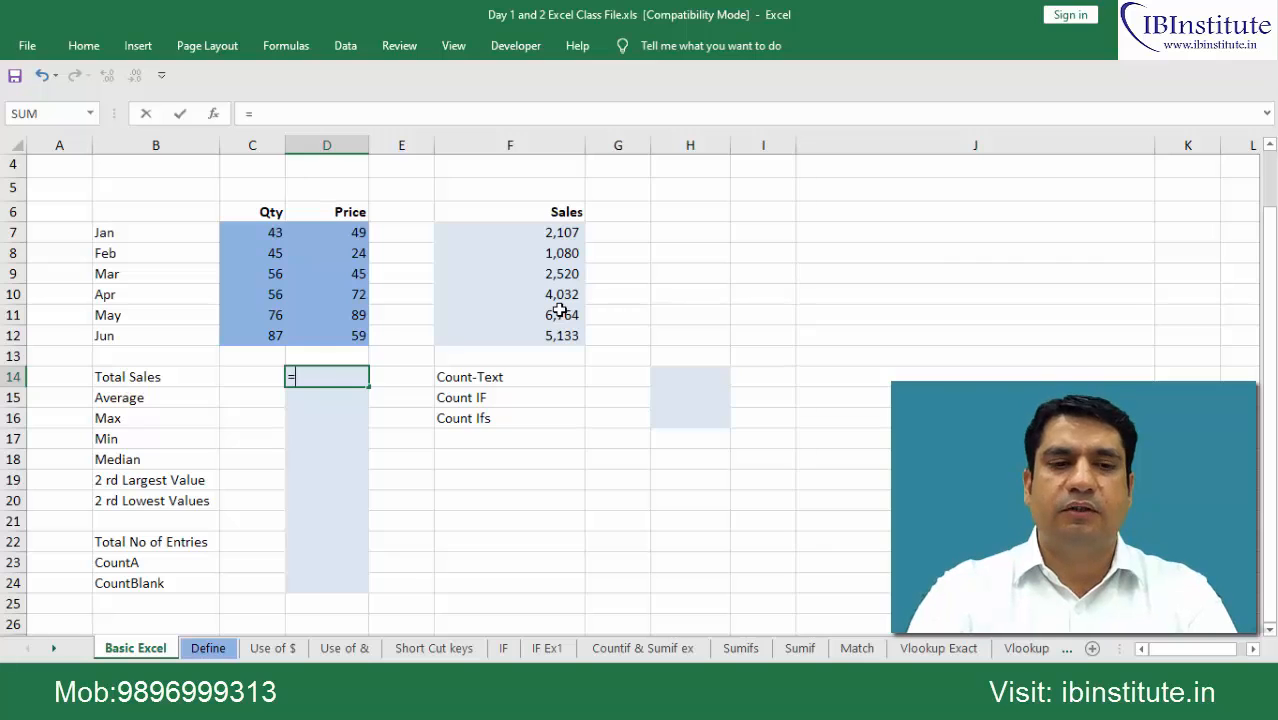
pyautogui.write('s')
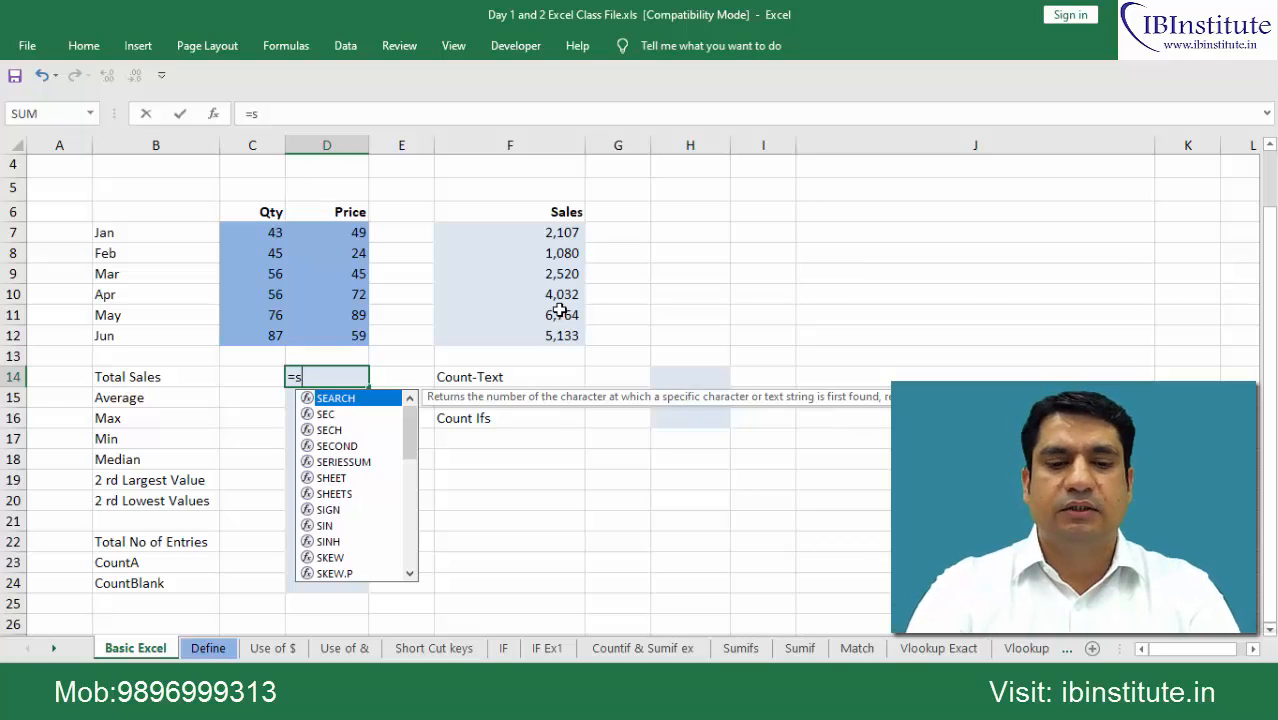
pyautogui.write('u')
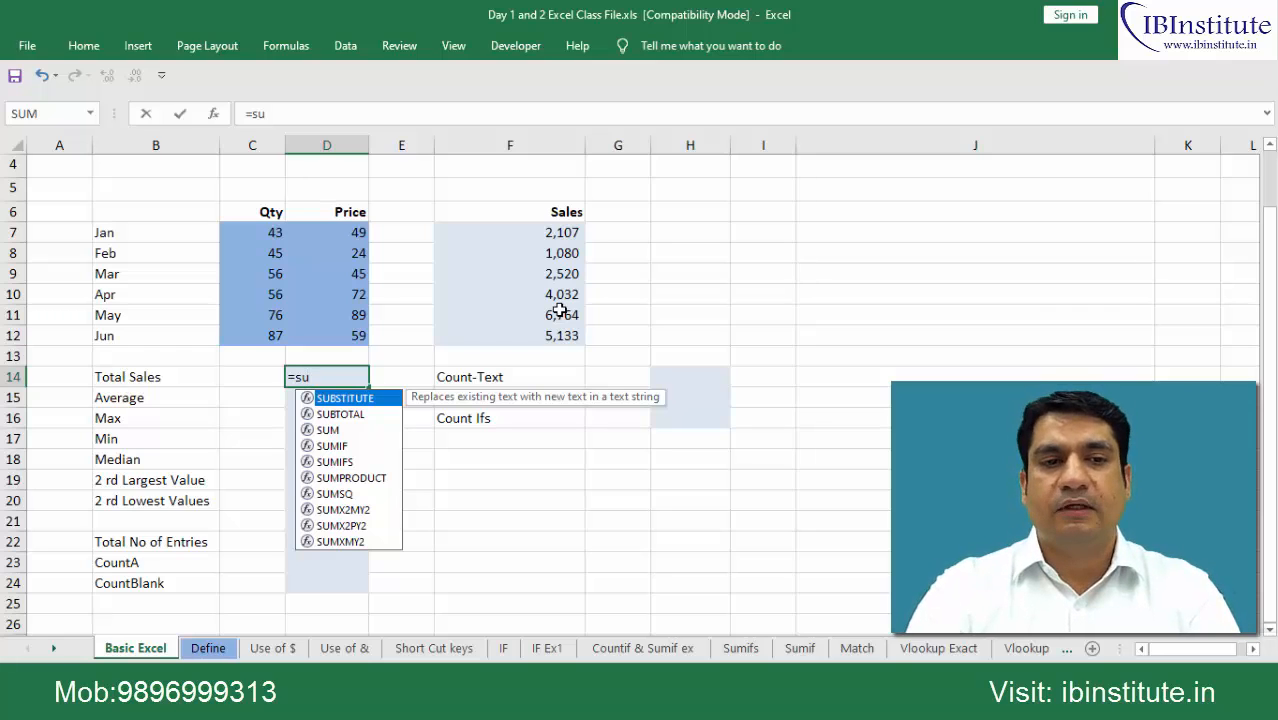
pyautogui.moveTo(332, 444)
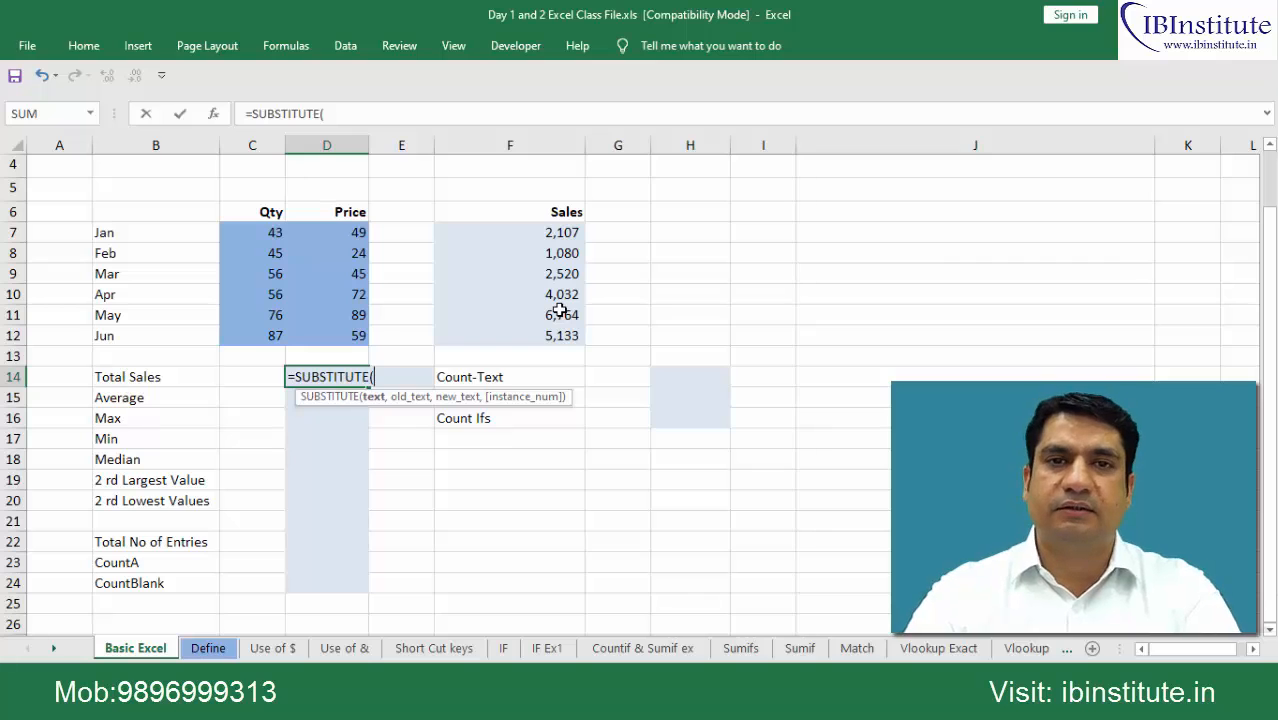
pyautogui.write('=s')
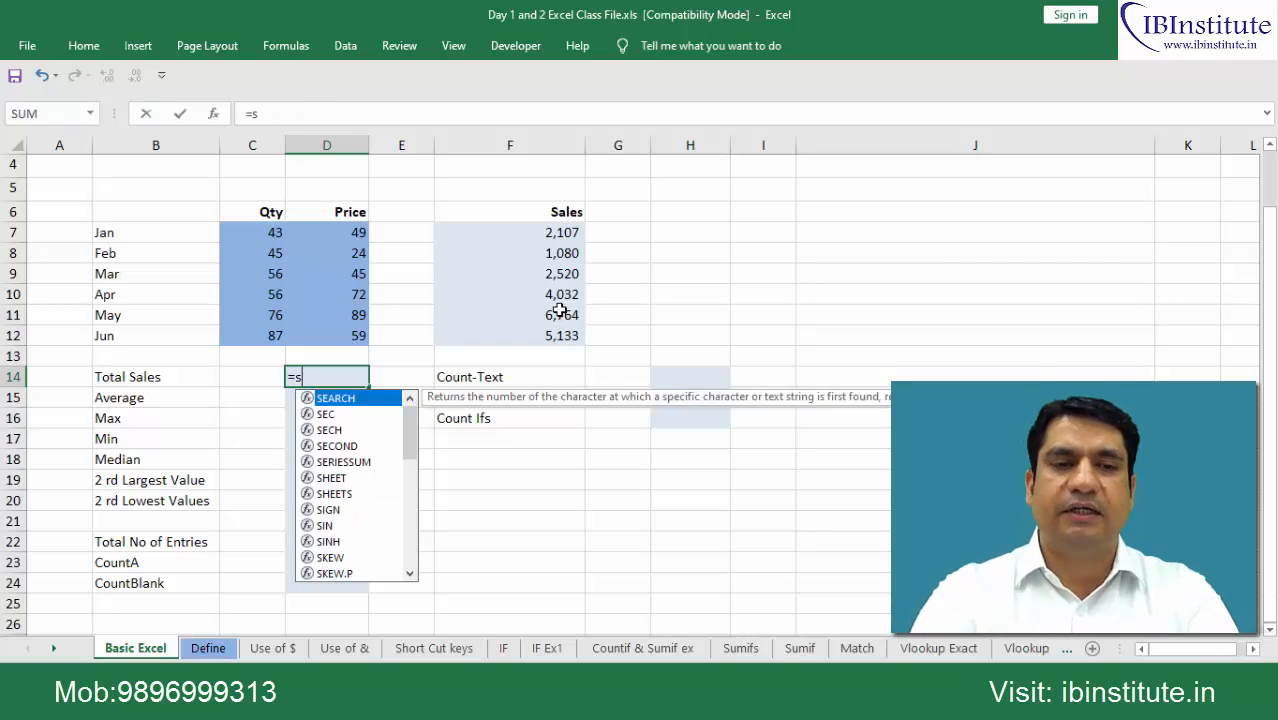
pyautogui.write('um')
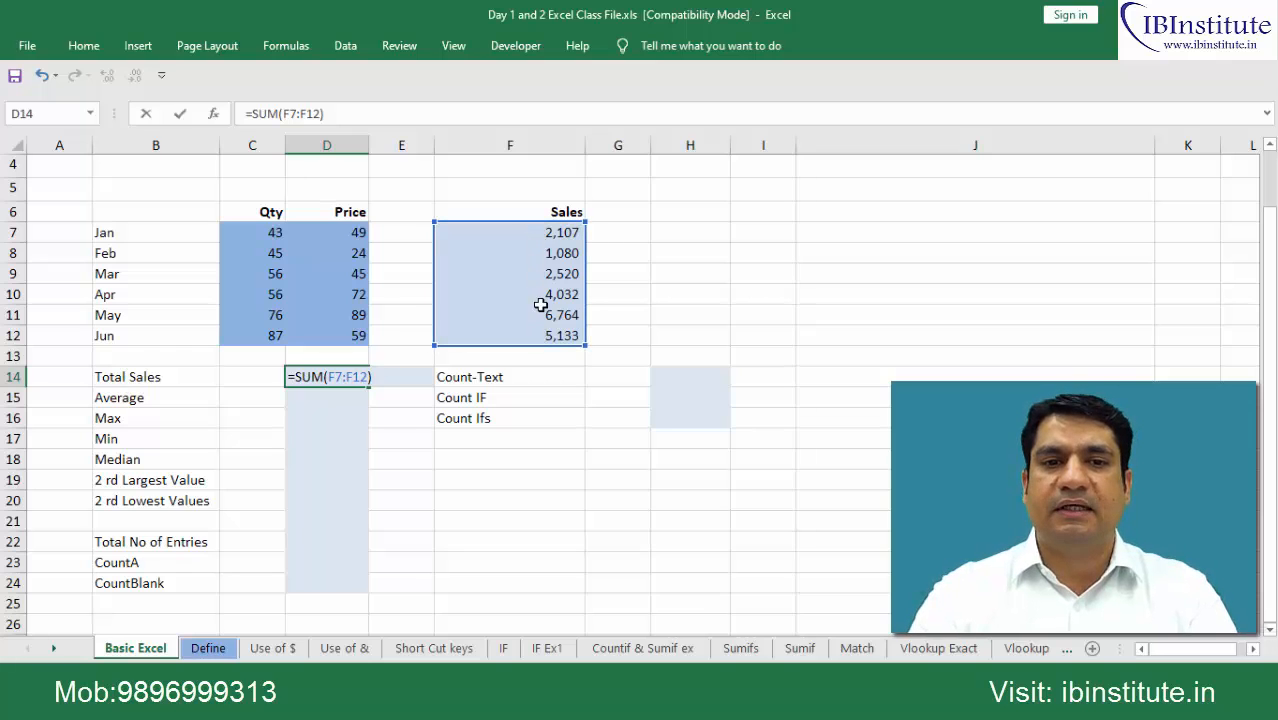
pyautogui.moveTo(320, 400)
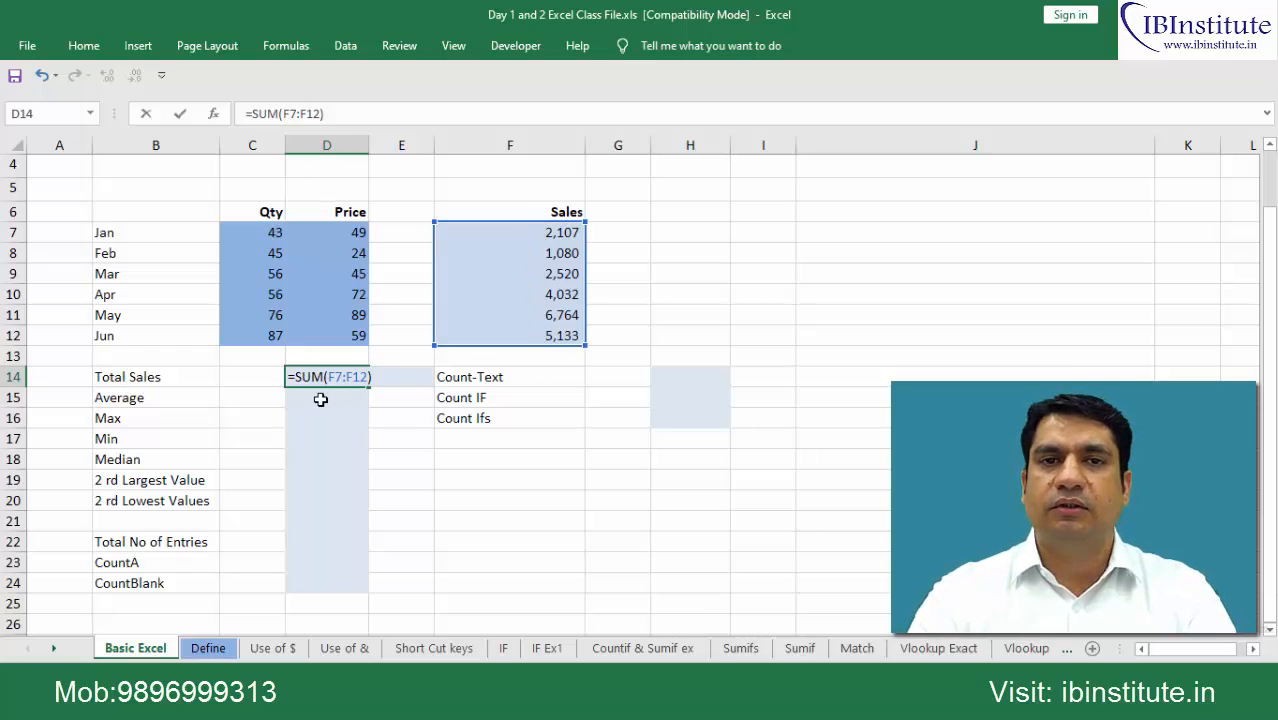
pyautogui.press('enter')
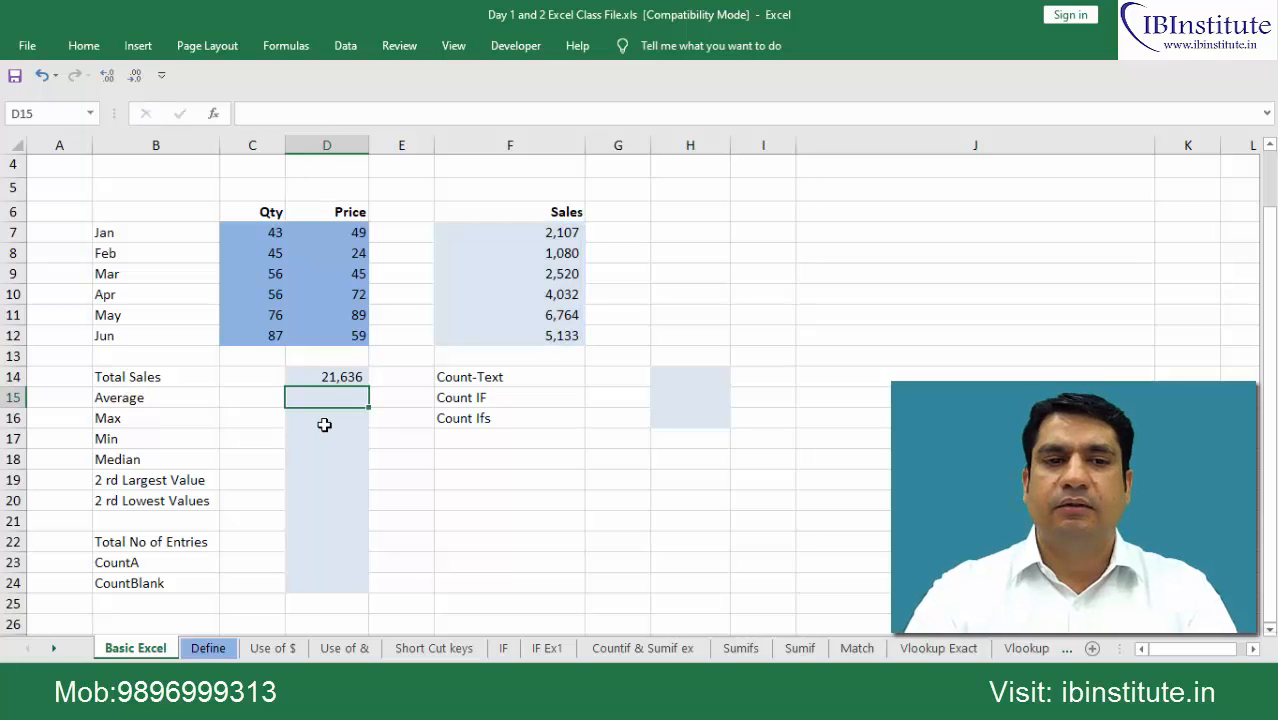
# Step: Start an AVERAGE formula over the monthly Sales values in the Average cell
pyautogui.write('=a')
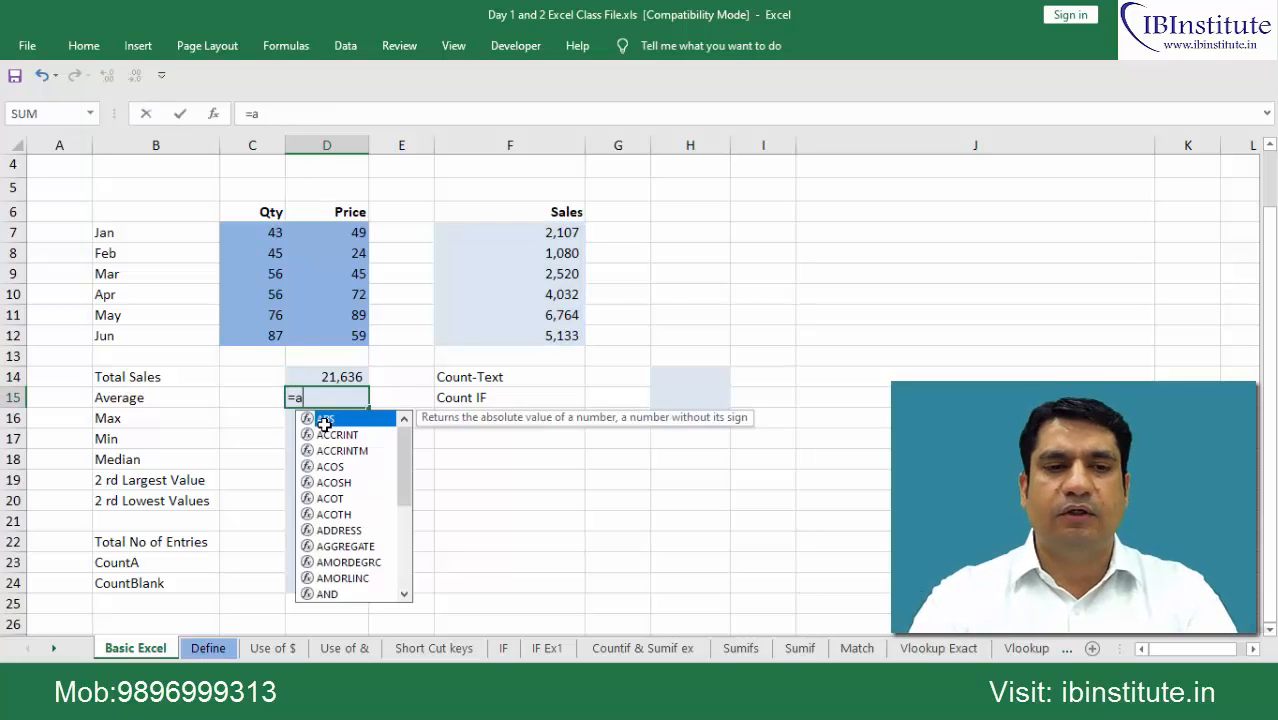
pyautogui.write('v')
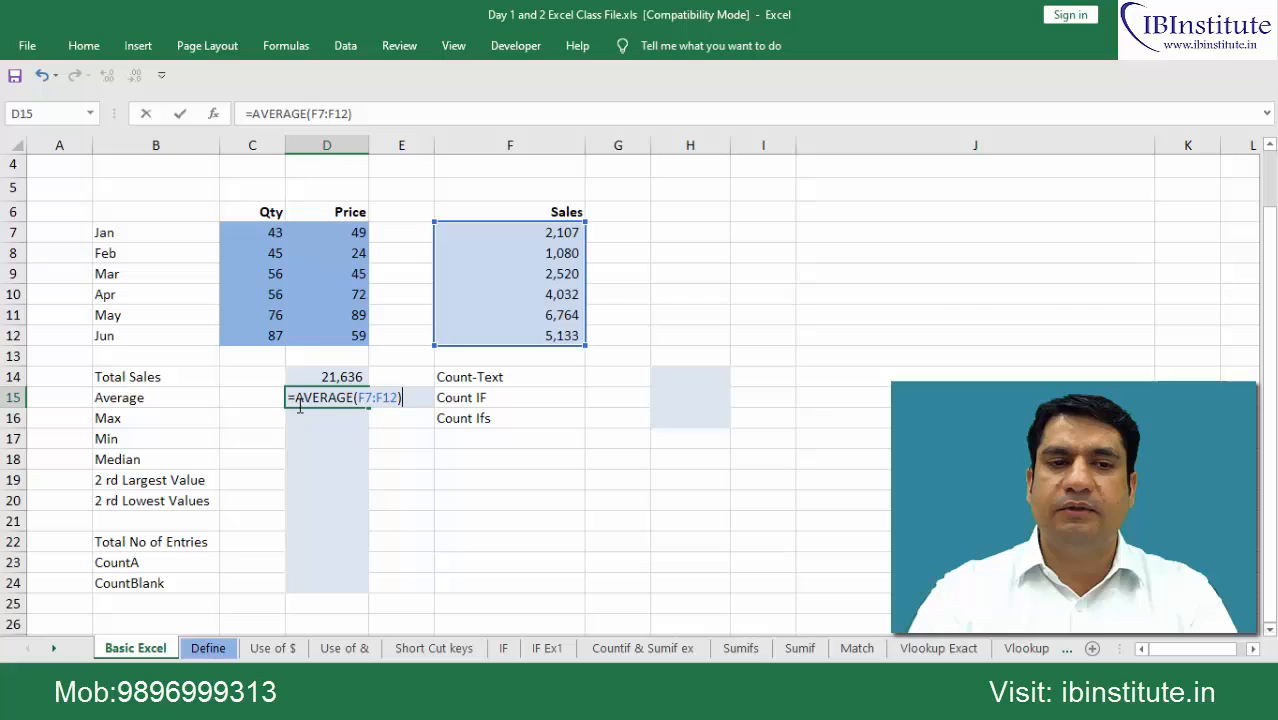
pyautogui.moveTo(532, 256)
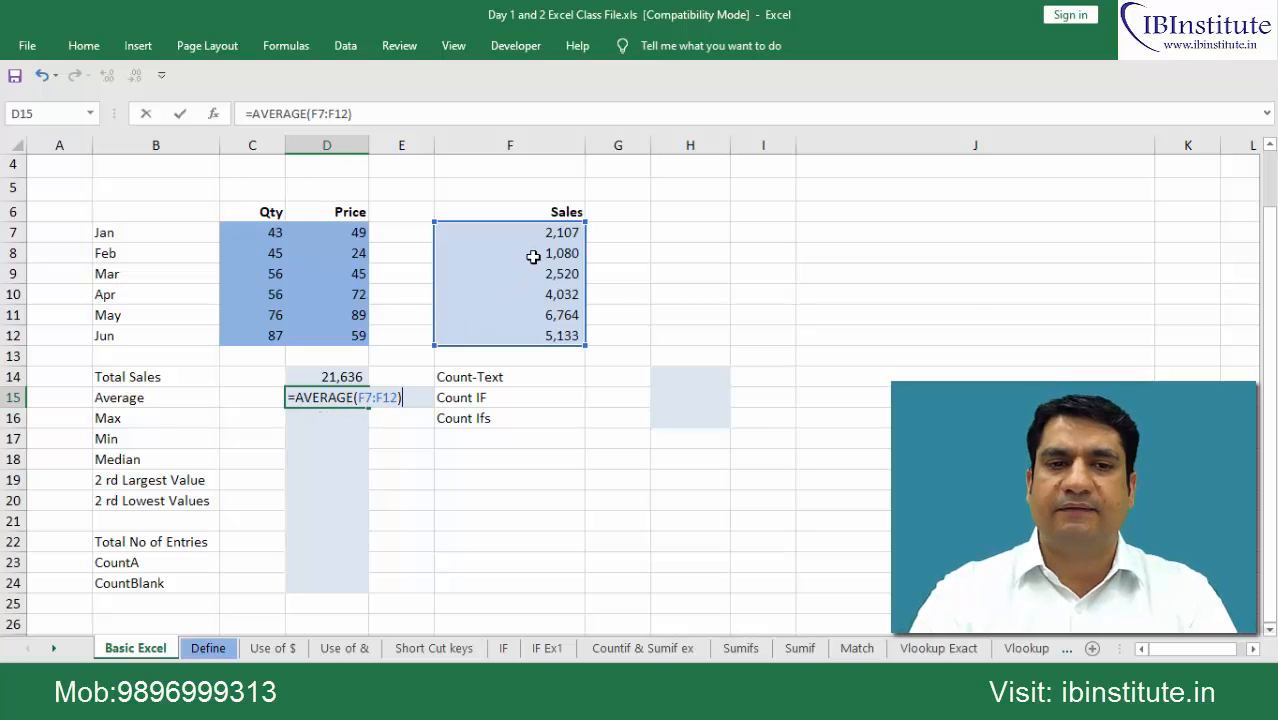
pyautogui.moveTo(330, 412)
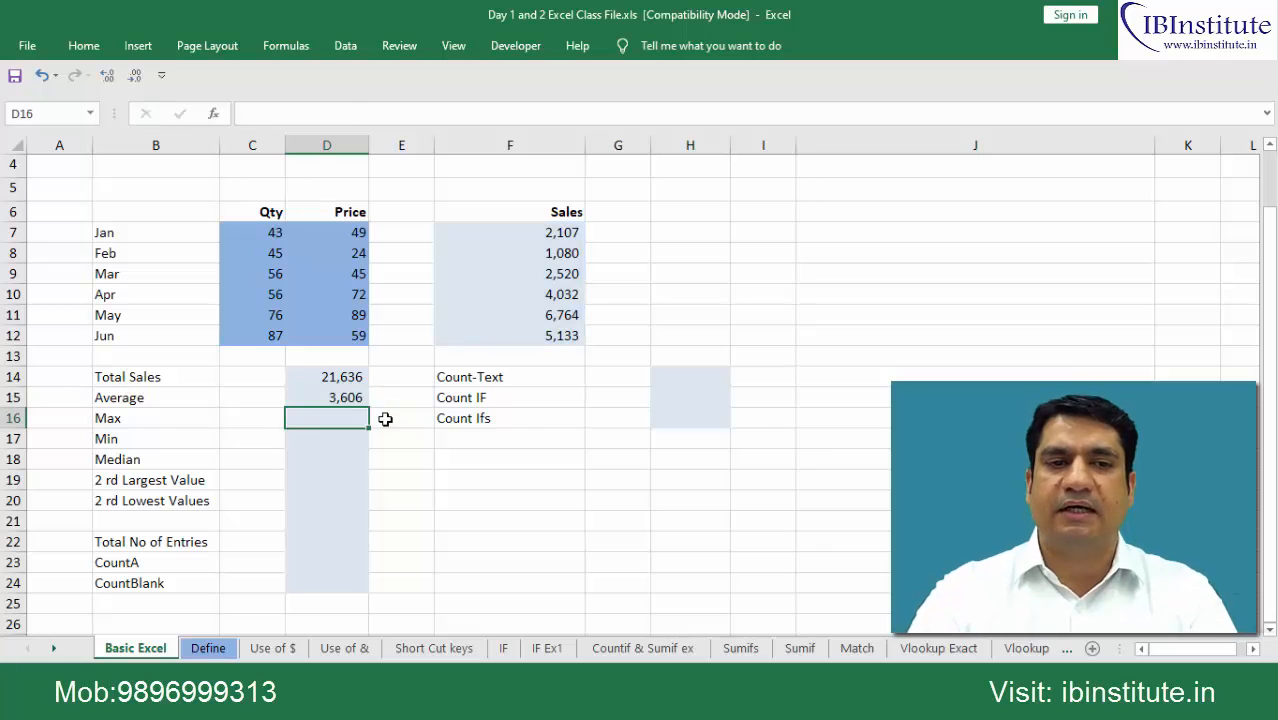
# Step: Enter MAX and MIN formulas over the monthly Sales, giving 6,764 and 1,080
pyautogui.write('=m')
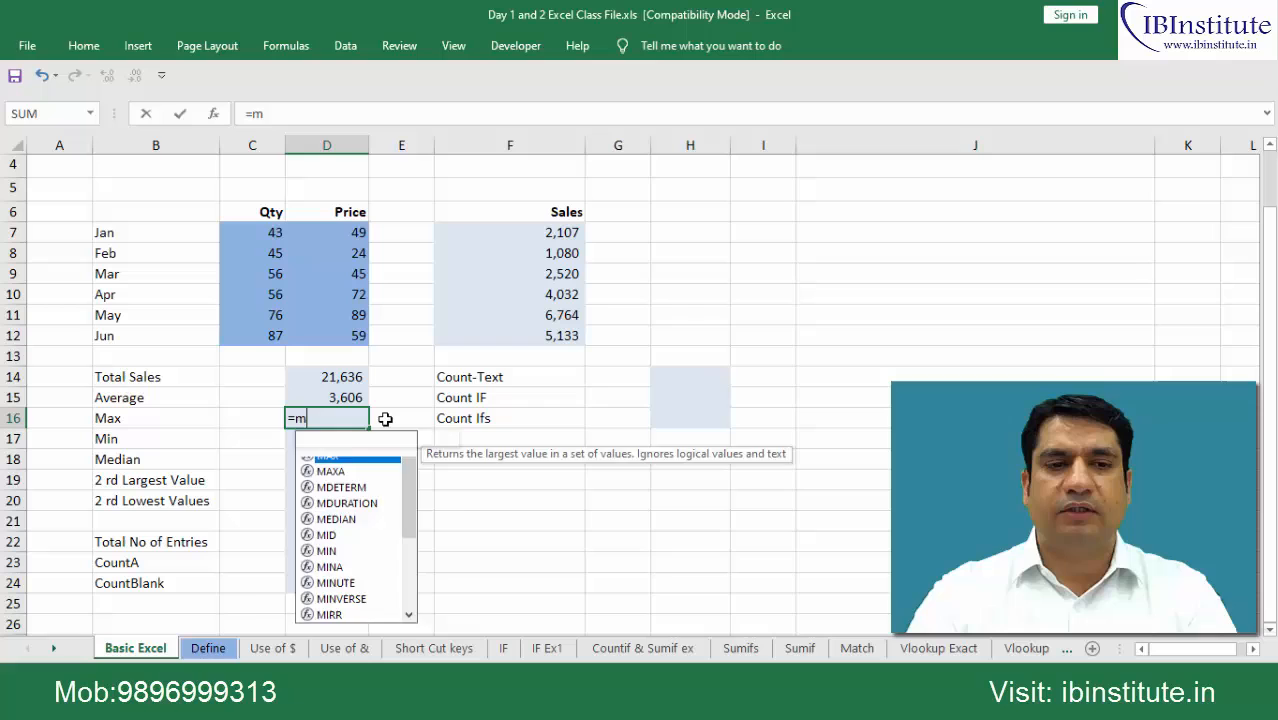
pyautogui.click(510, 336)
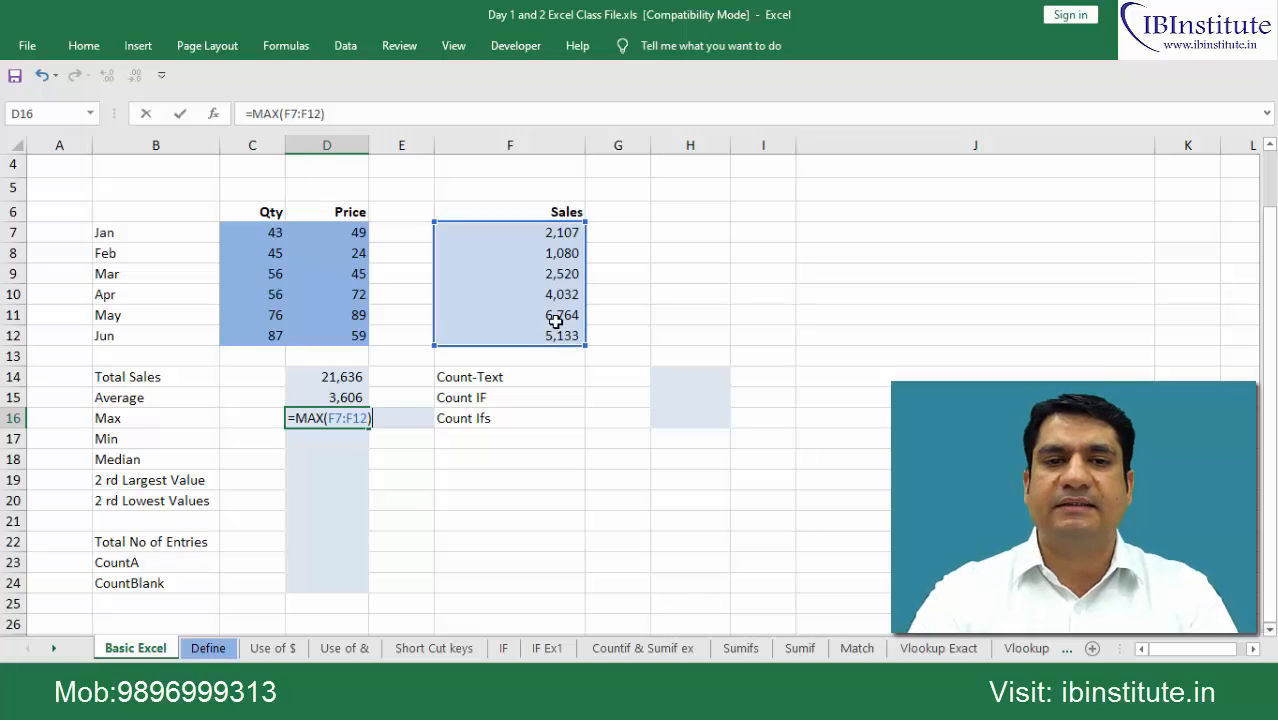
pyautogui.press('Enter')
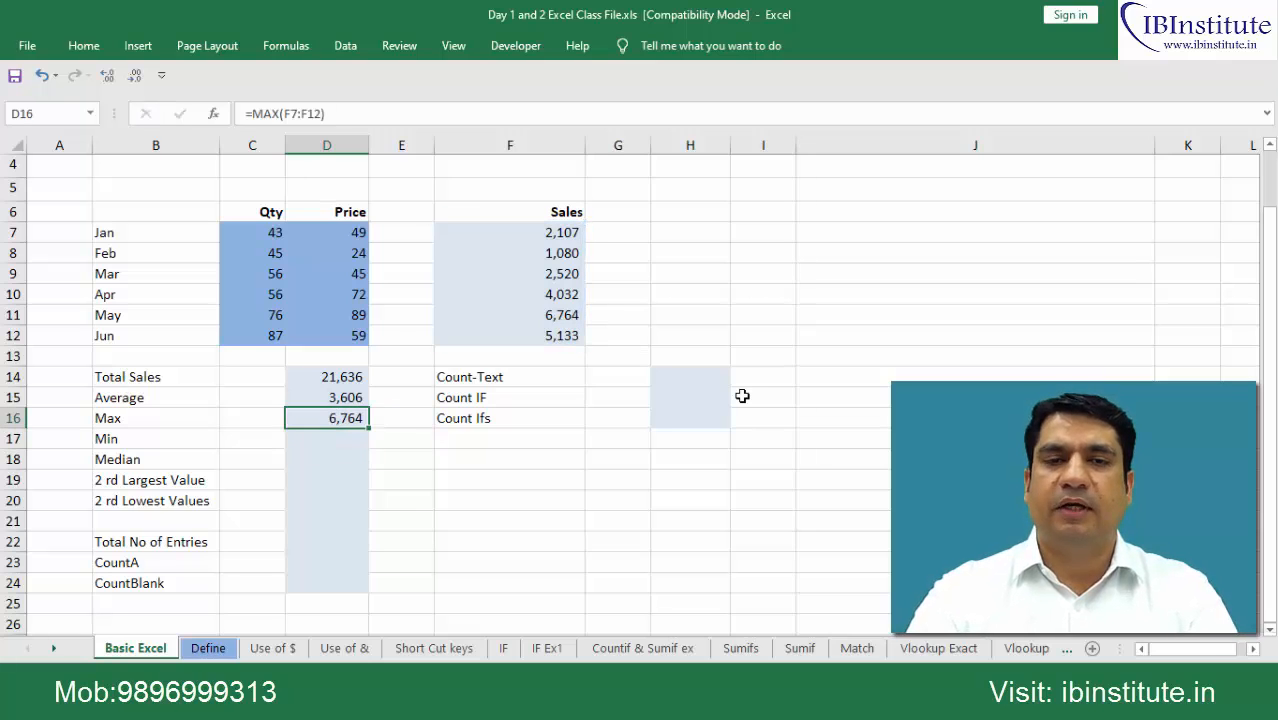
pyautogui.write('=mi')
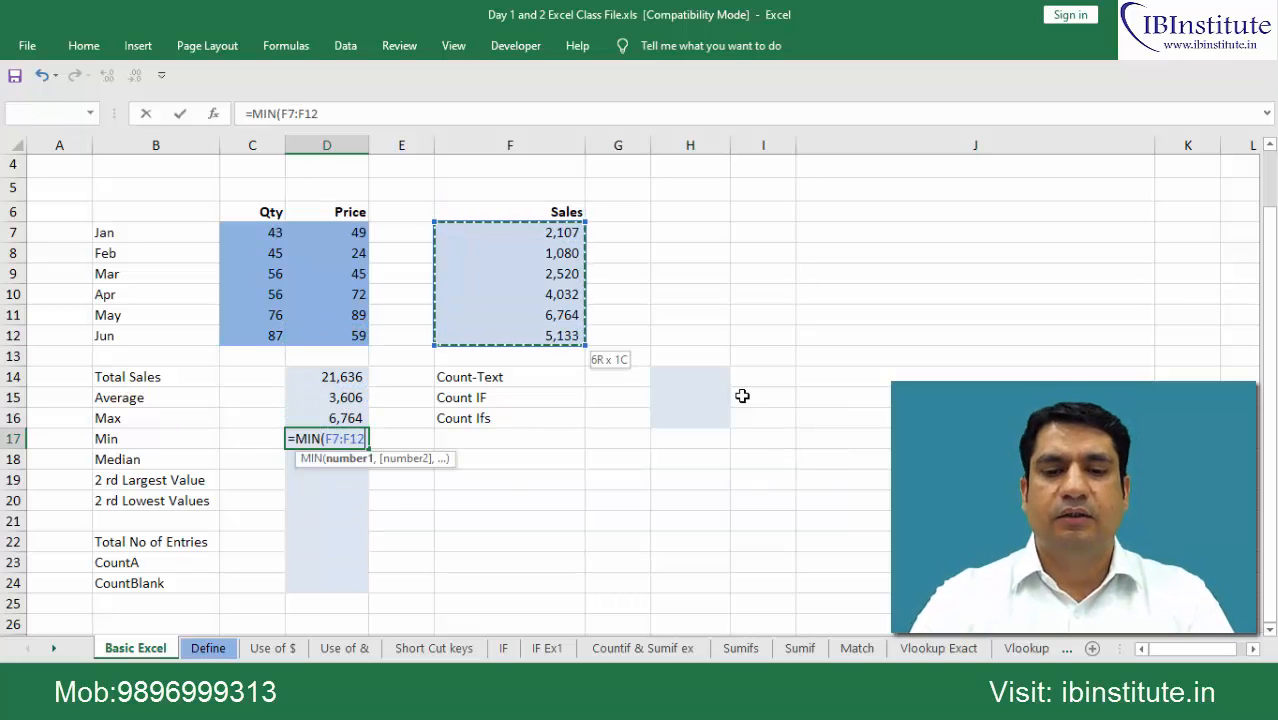
pyautogui.press('Enter')
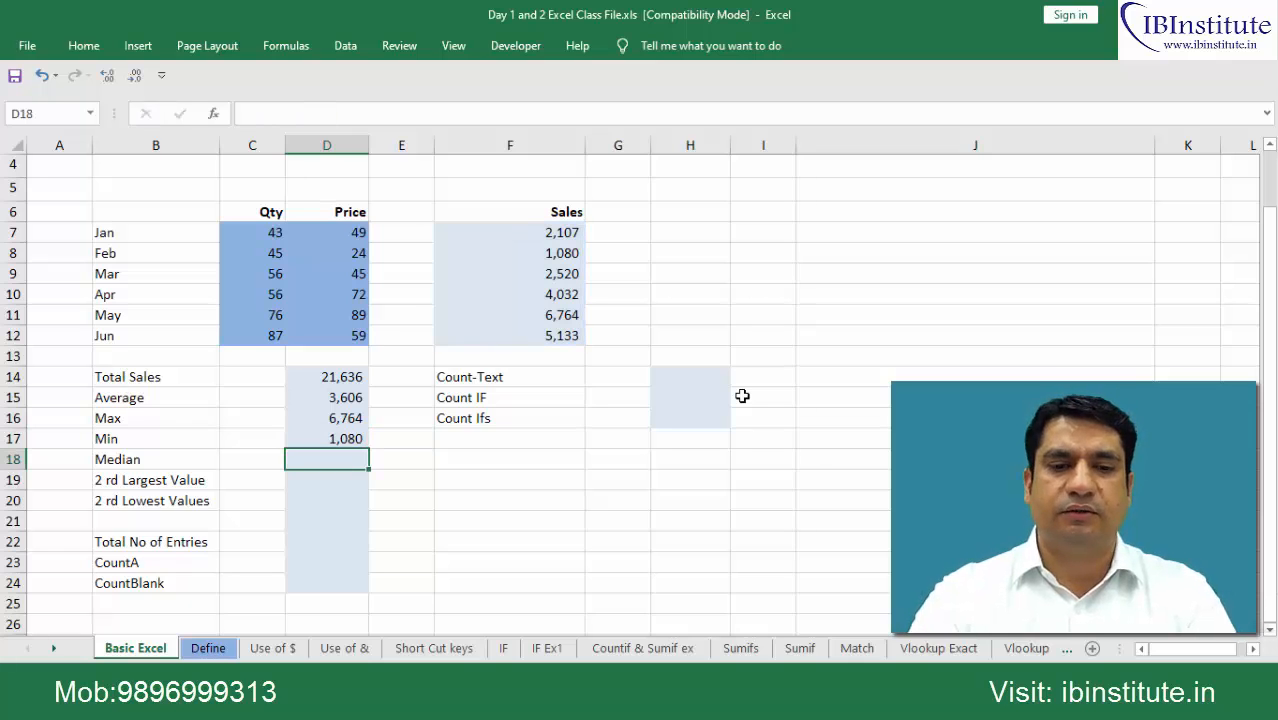
# Step: Enter a MEDIAN formula over Sales F7:F12, giving 3276
pyautogui.write('=me')
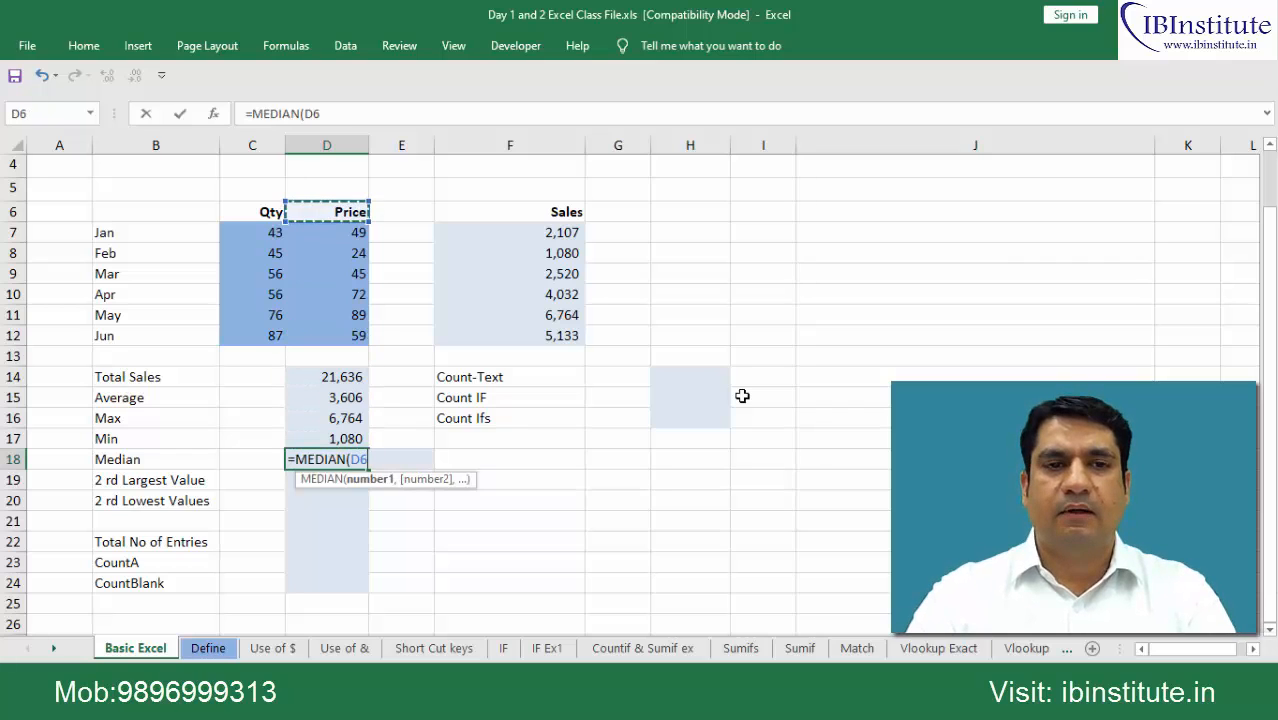
pyautogui.moveTo(508, 232); pyautogui.dragTo(508, 336)
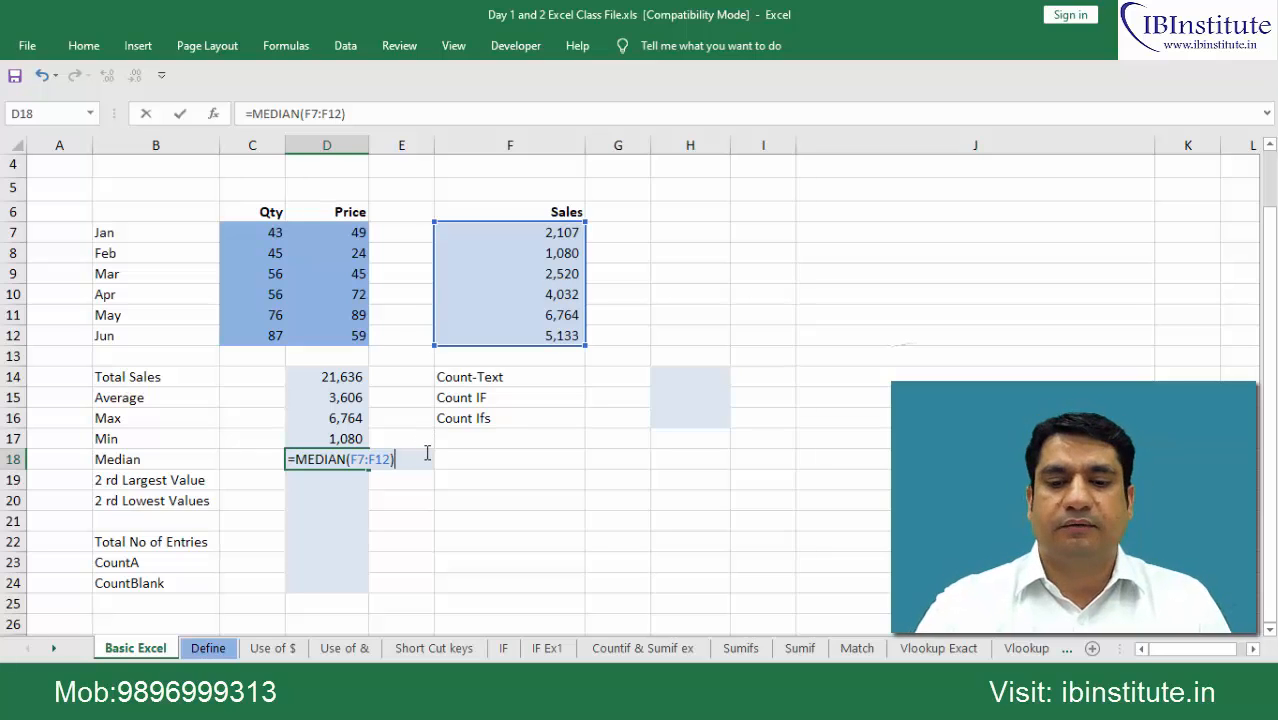
pyautogui.press('enter')
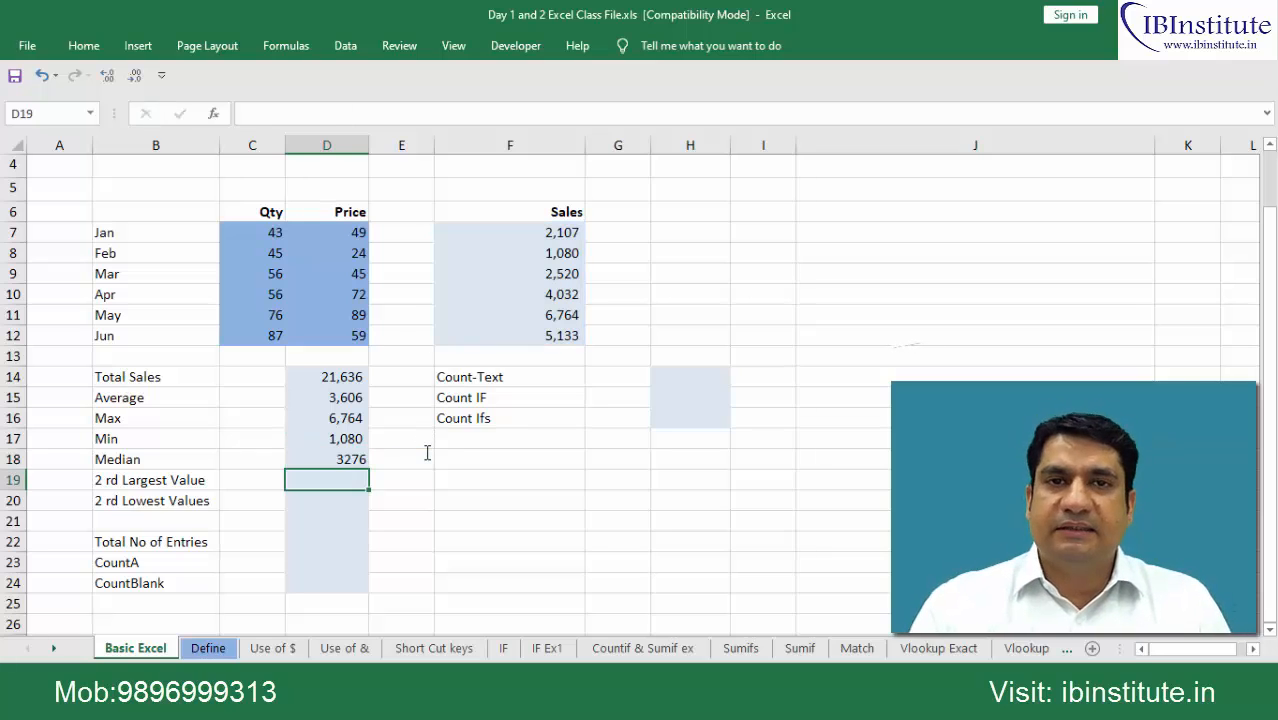